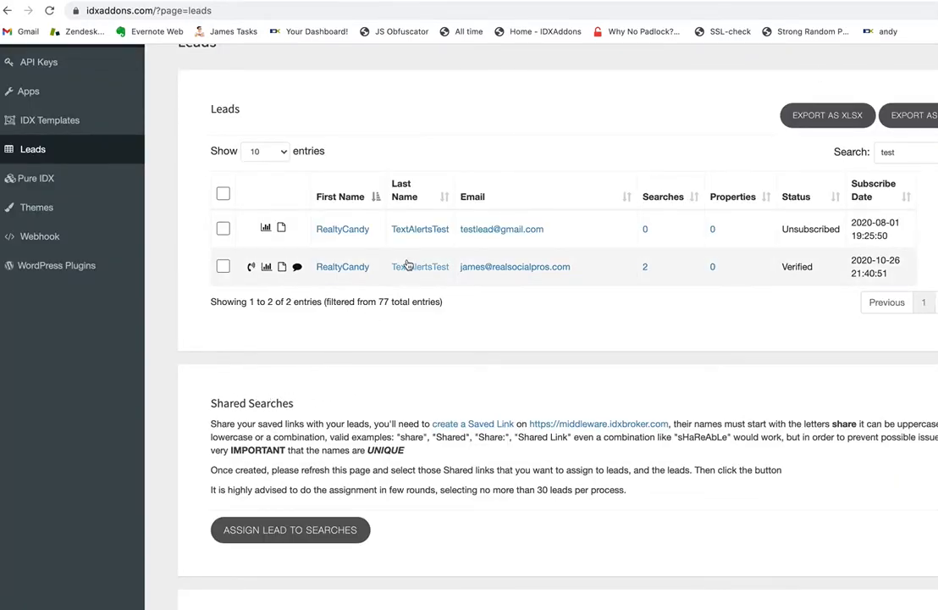
{"action": "mouse_move", "coordinate": [458, 390]}
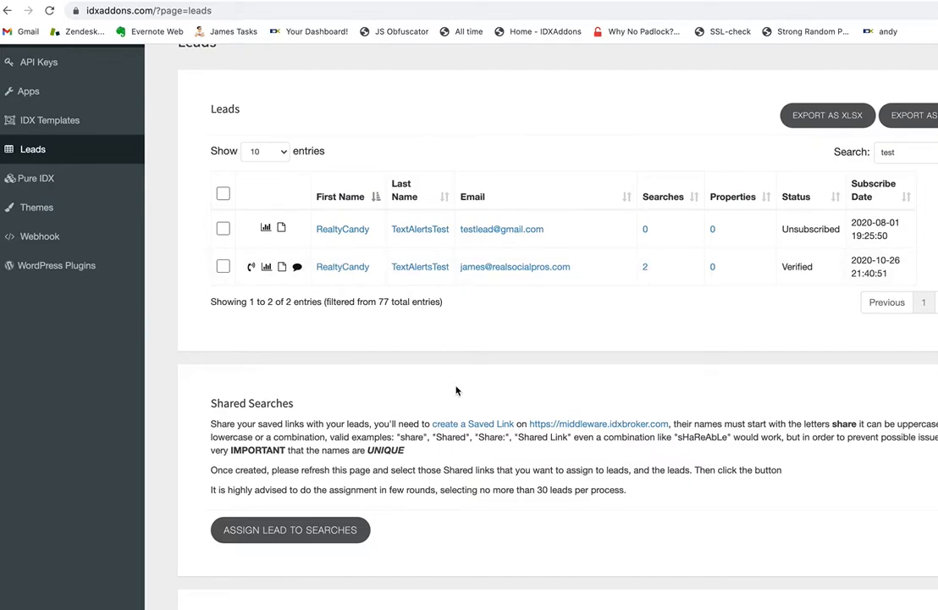
{"action": "mouse_move", "coordinate": [404, 417]}
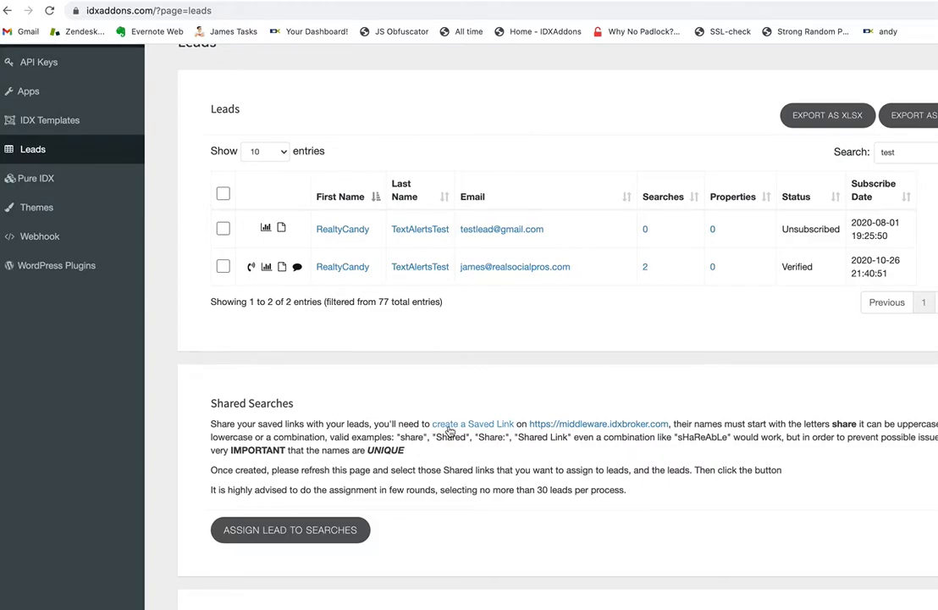
{"action": "mouse_move", "coordinate": [599, 424]}
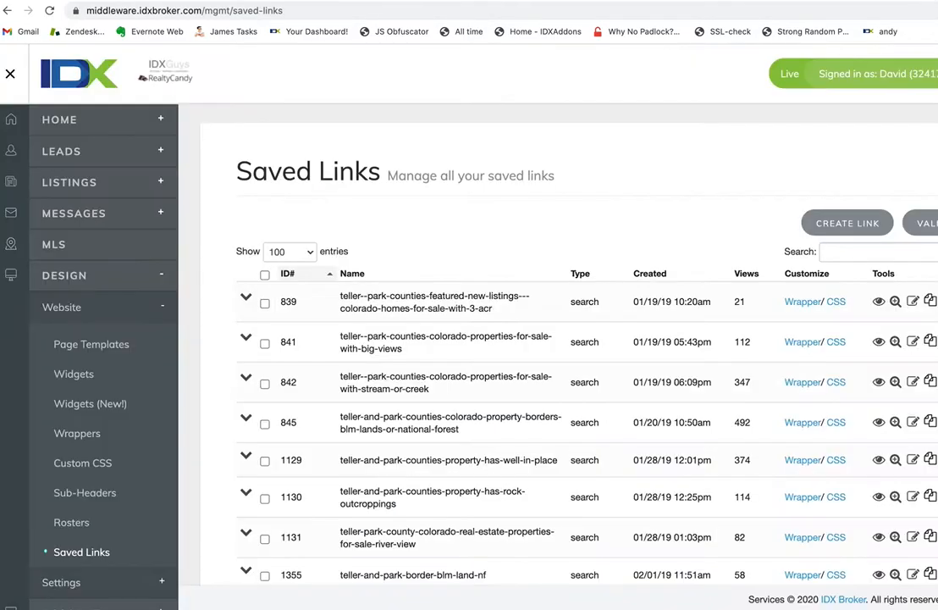
Start a new saved link using the Broad Search page
{"action": "left_click", "coordinate": [847, 223]}
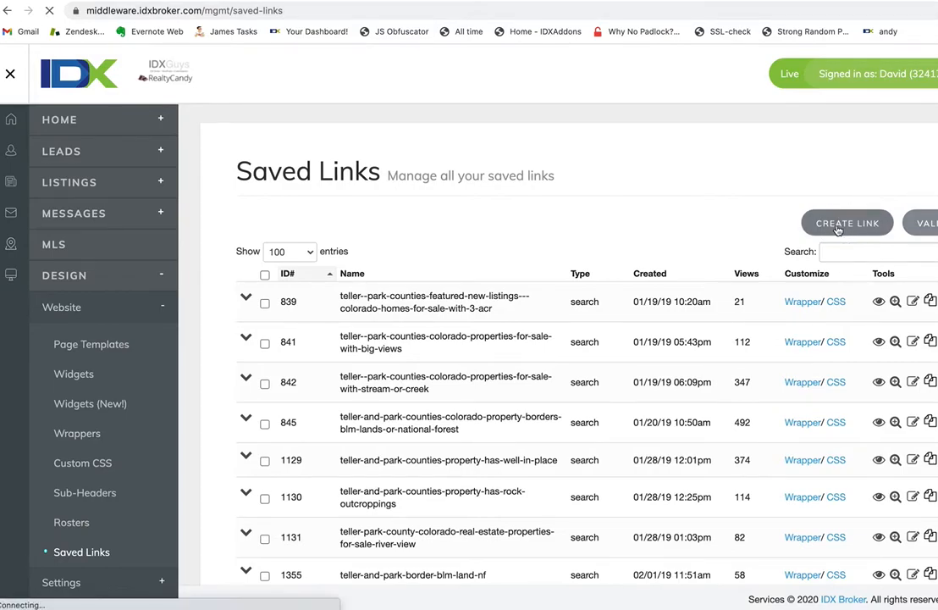
{"action": "left_click", "coordinate": [847, 223]}
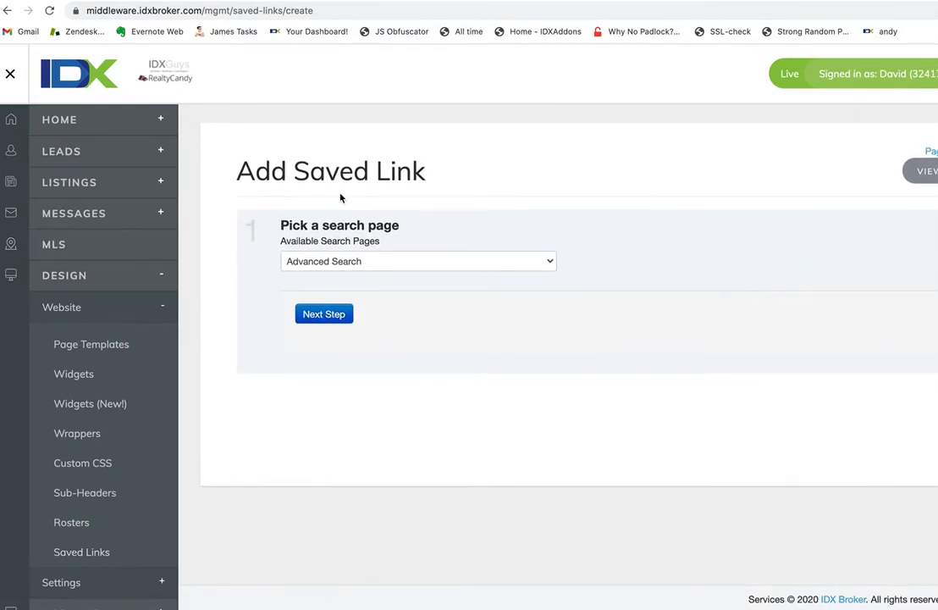
{"action": "left_click", "coordinate": [418, 261]}
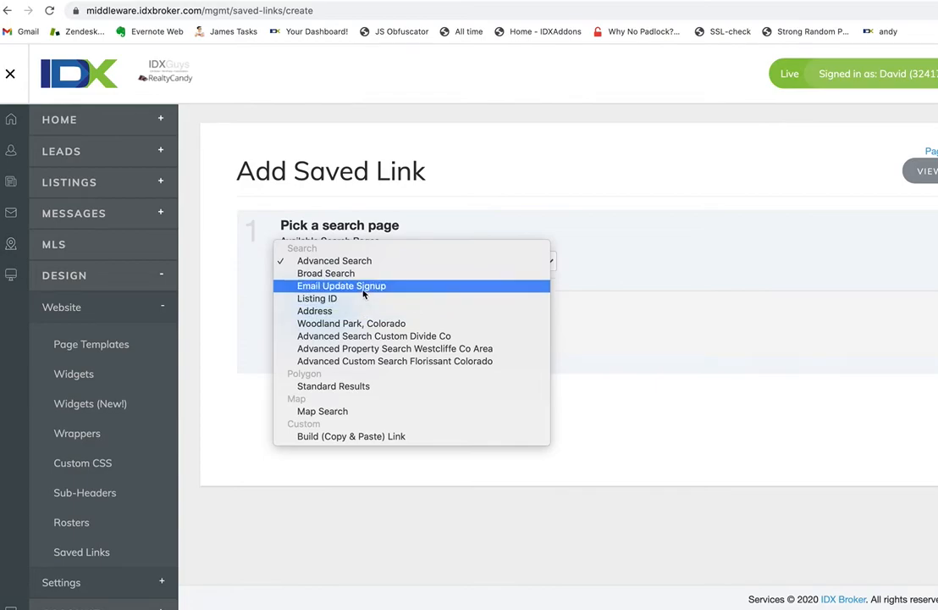
{"action": "left_click", "coordinate": [326, 273]}
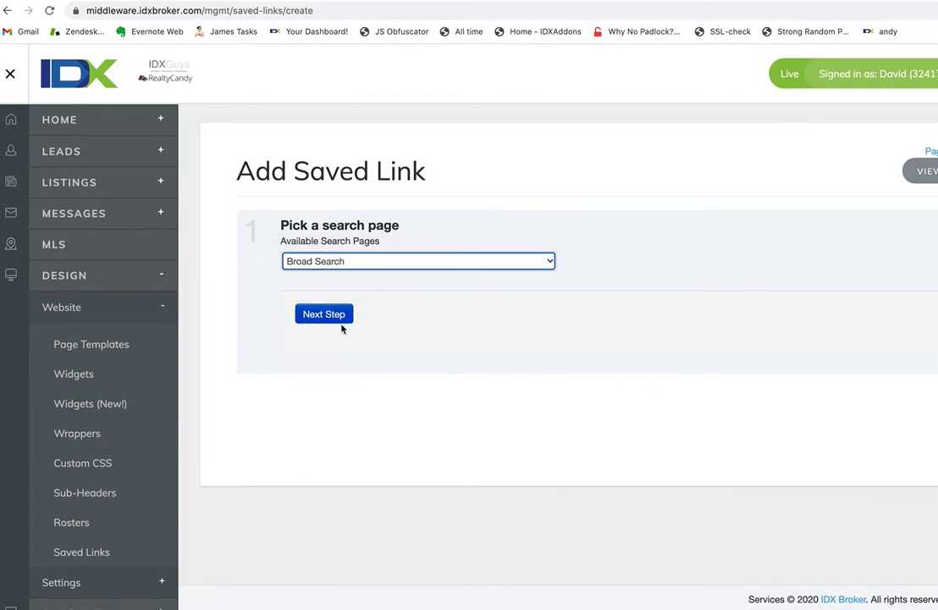
{"action": "left_click", "coordinate": [324, 314]}
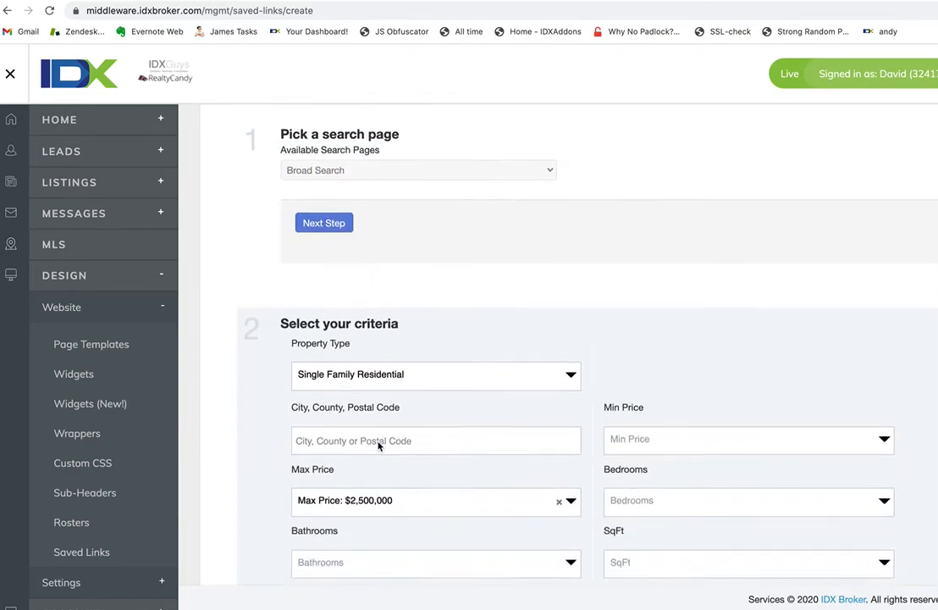
Add Colorado Springs as the city criterion
{"action": "left_click", "coordinate": [436, 441]}
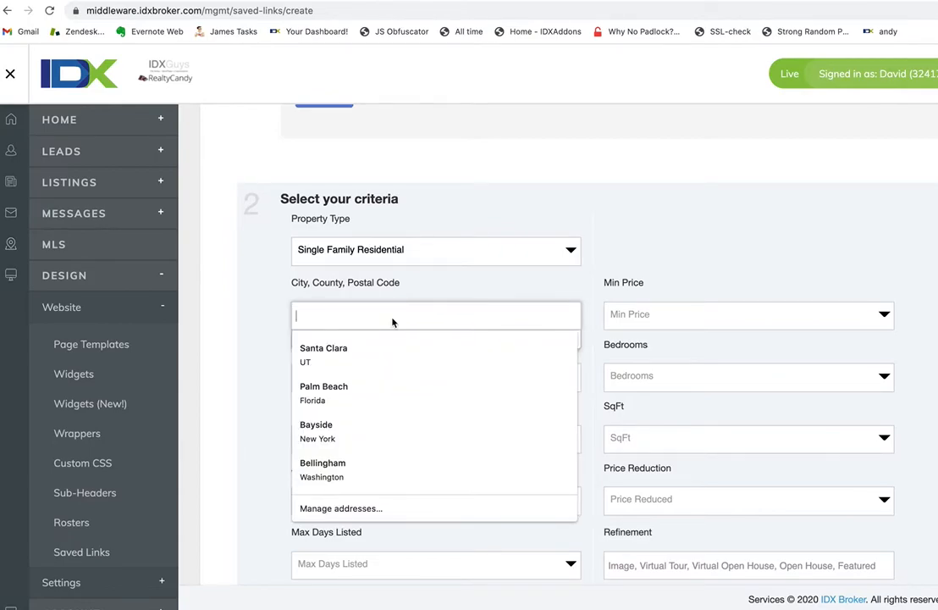
{"action": "type", "text": "boul"}
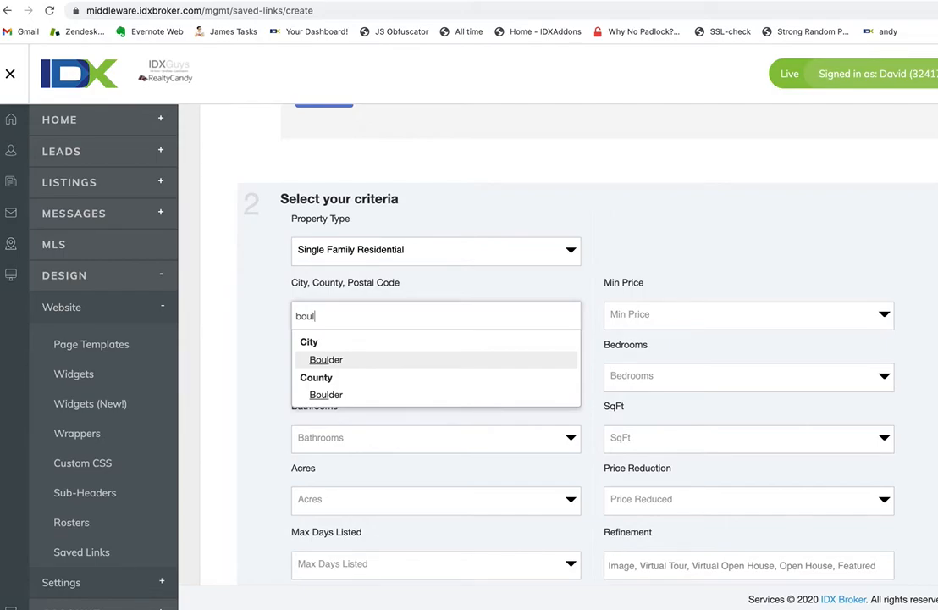
{"action": "mouse_move", "coordinate": [337, 359]}
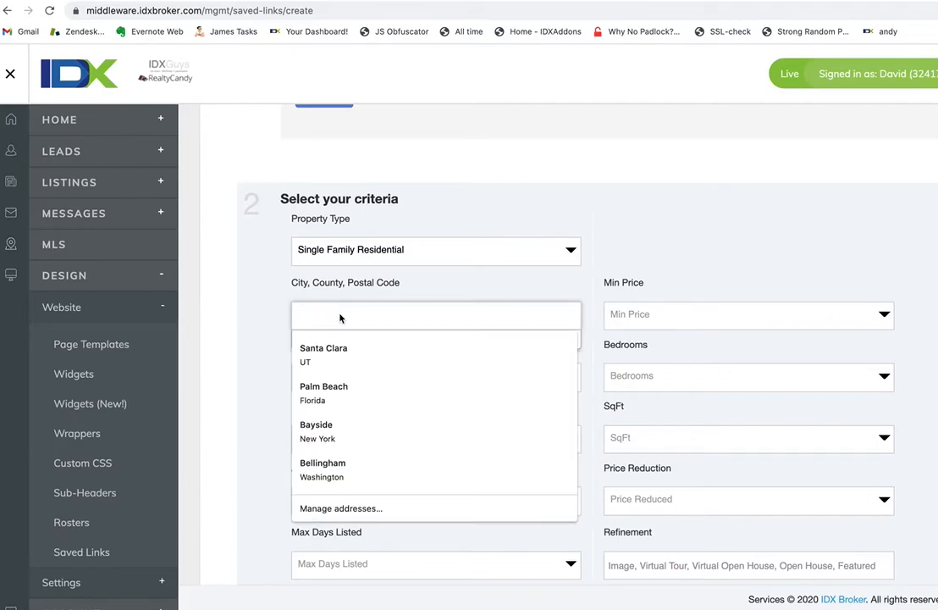
{"action": "type", "text": "colo"}
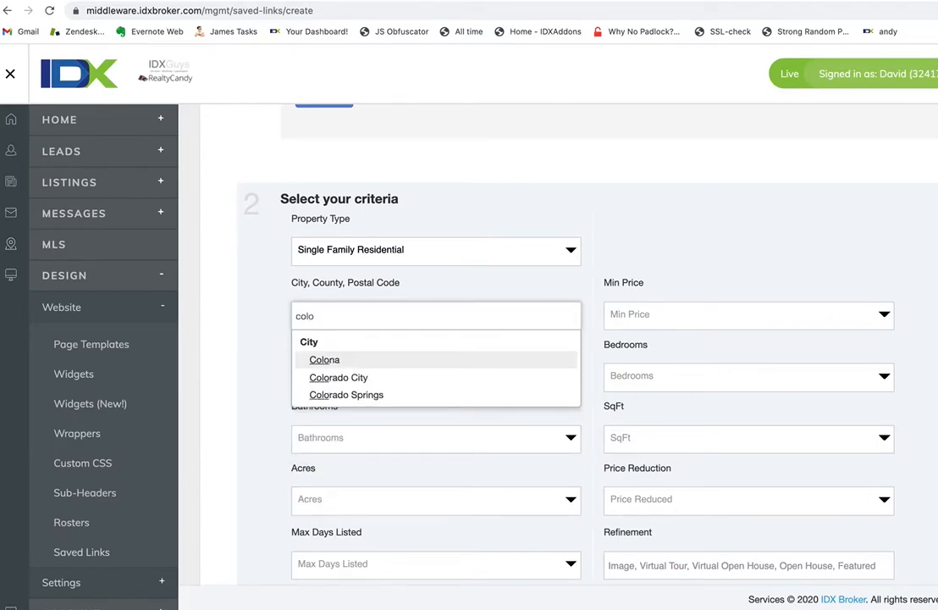
{"action": "left_click", "coordinate": [346, 395]}
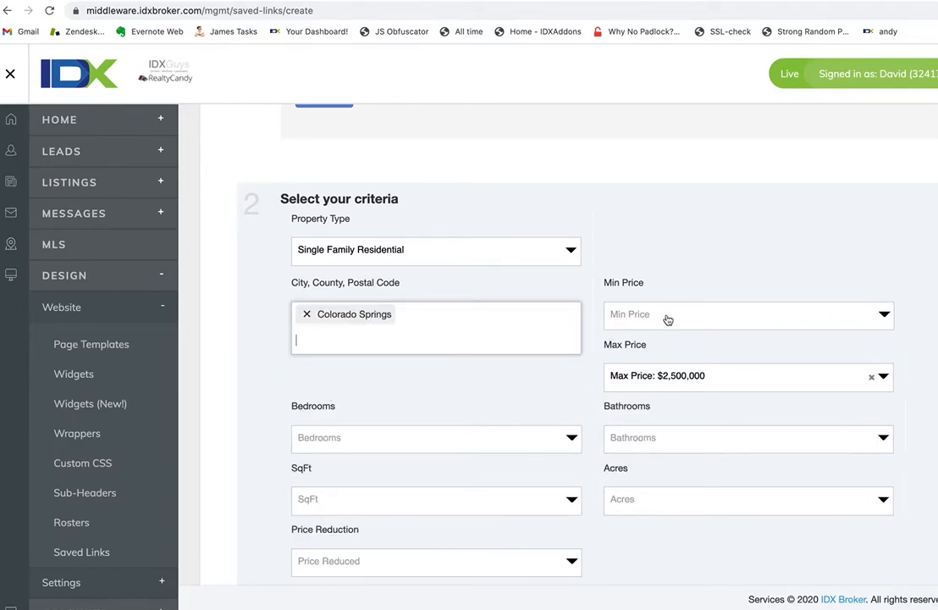
Set the maximum price to $500,000
{"action": "left_click", "coordinate": [882, 375]}
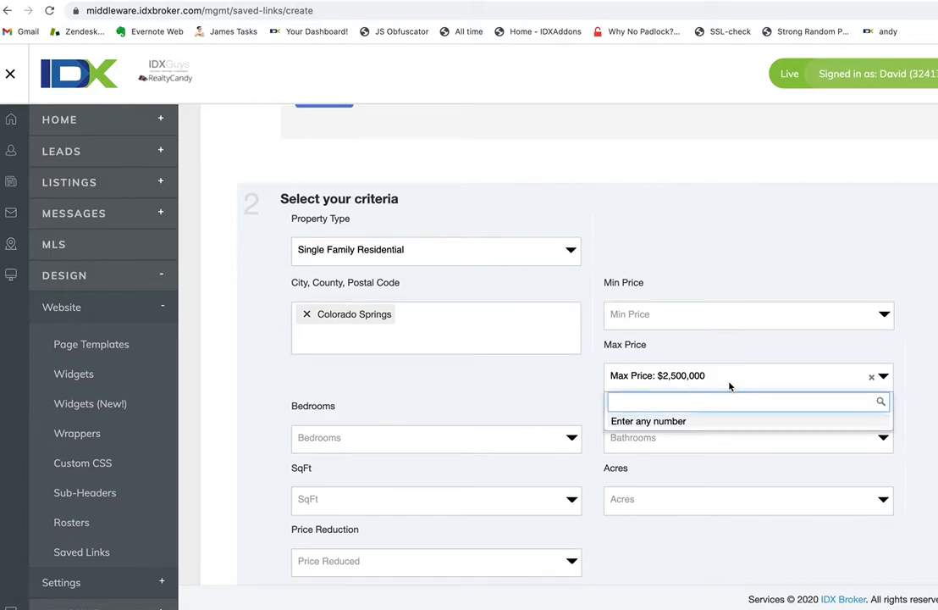
{"action": "type", "text": "5"}
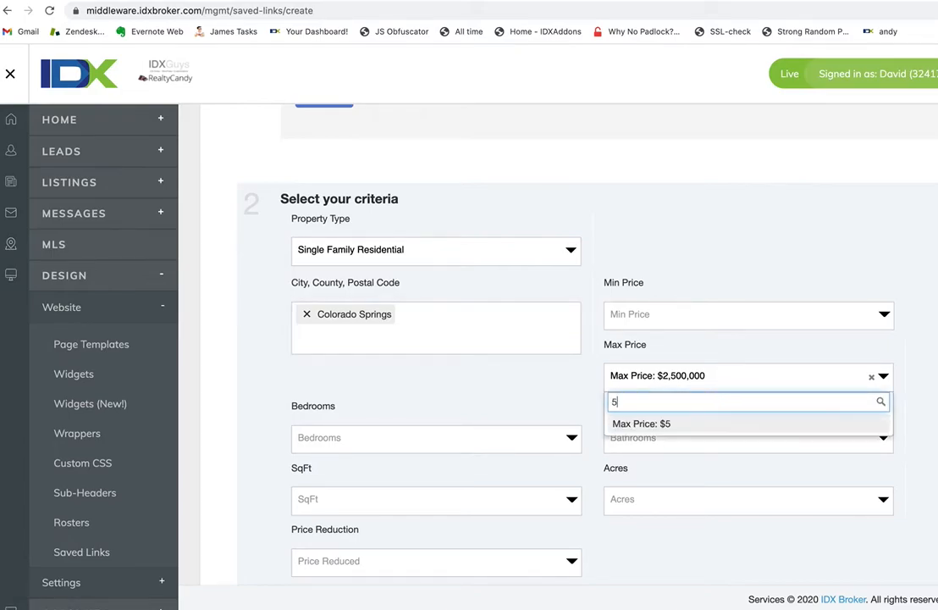
{"action": "type", "text": "00000"}
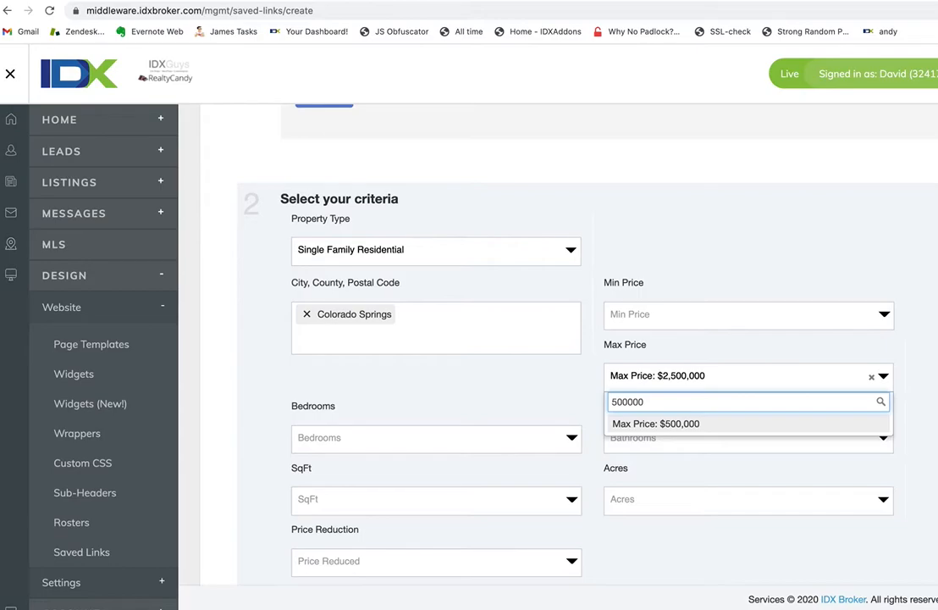
{"action": "left_click", "coordinate": [655, 423]}
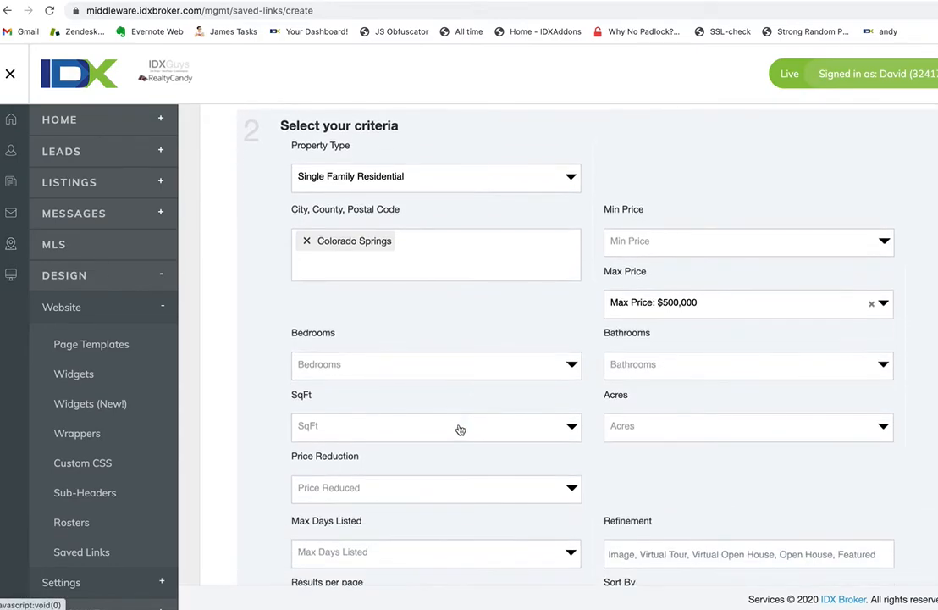
Require 3+ bedrooms and review the refinement options without choosing one
{"action": "left_click", "coordinate": [436, 364]}
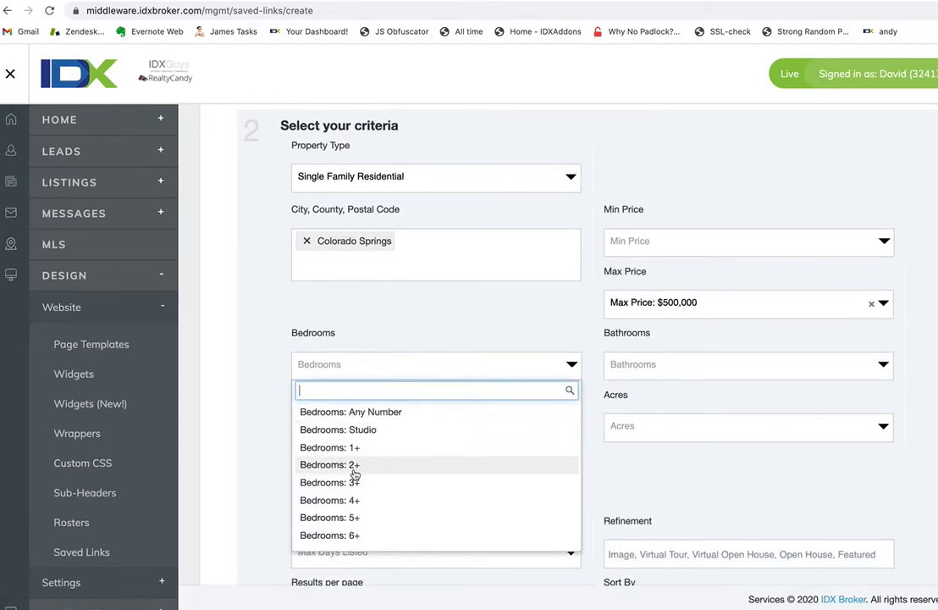
{"action": "left_click", "coordinate": [329, 482]}
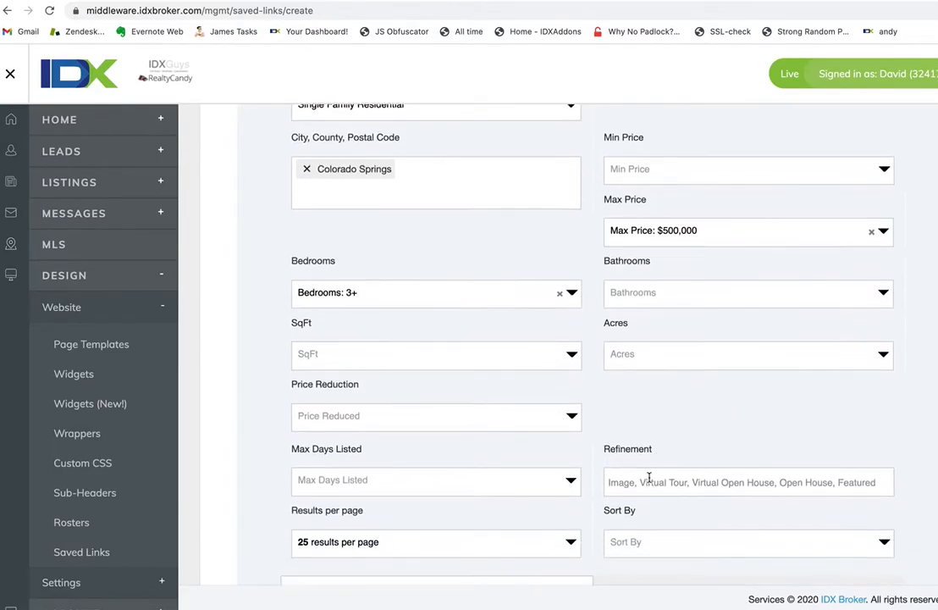
{"action": "left_click", "coordinate": [748, 482]}
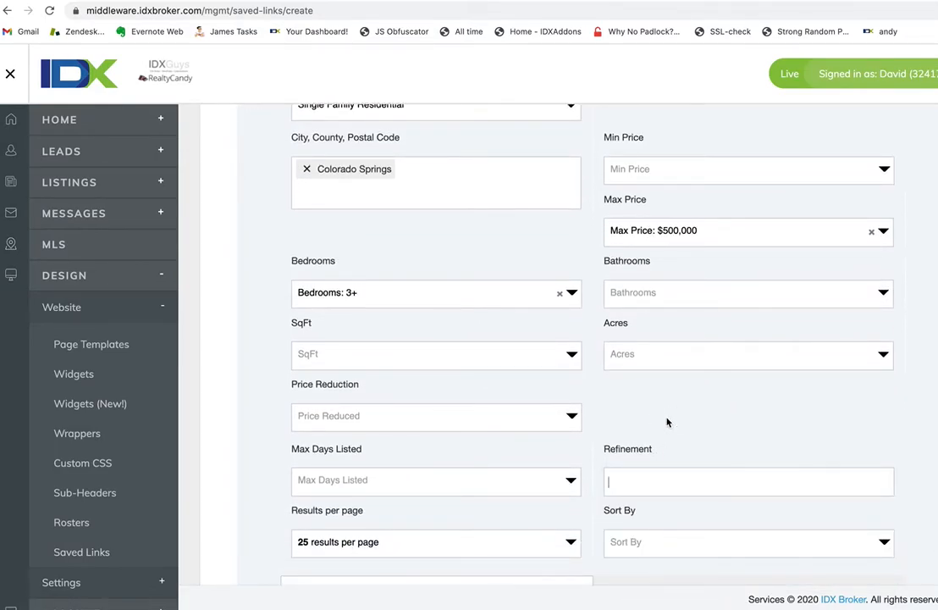
{"action": "left_click", "coordinate": [748, 481]}
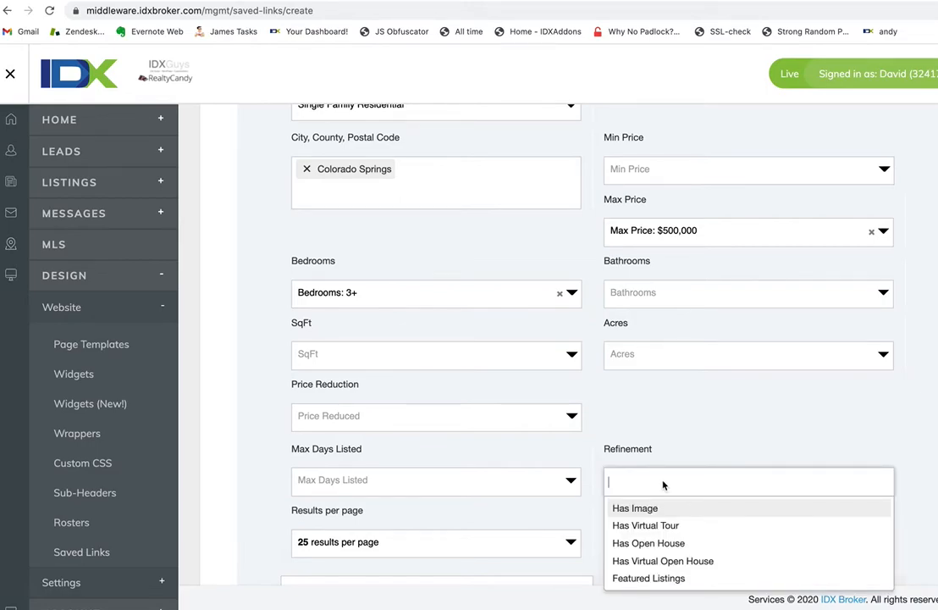
{"action": "left_click", "coordinate": [665, 416]}
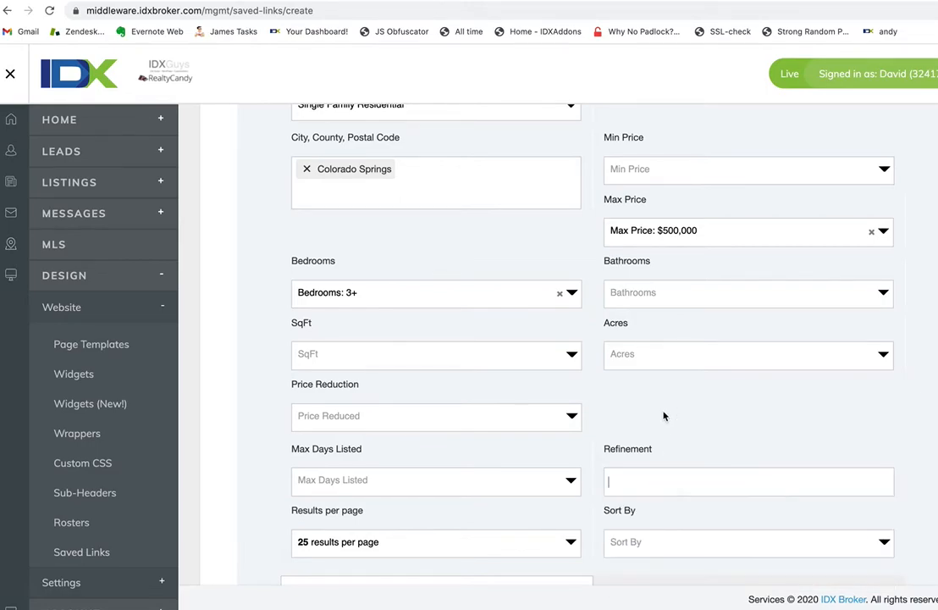
{"action": "scroll", "scroll_direction": "down", "scroll_amount": 3}
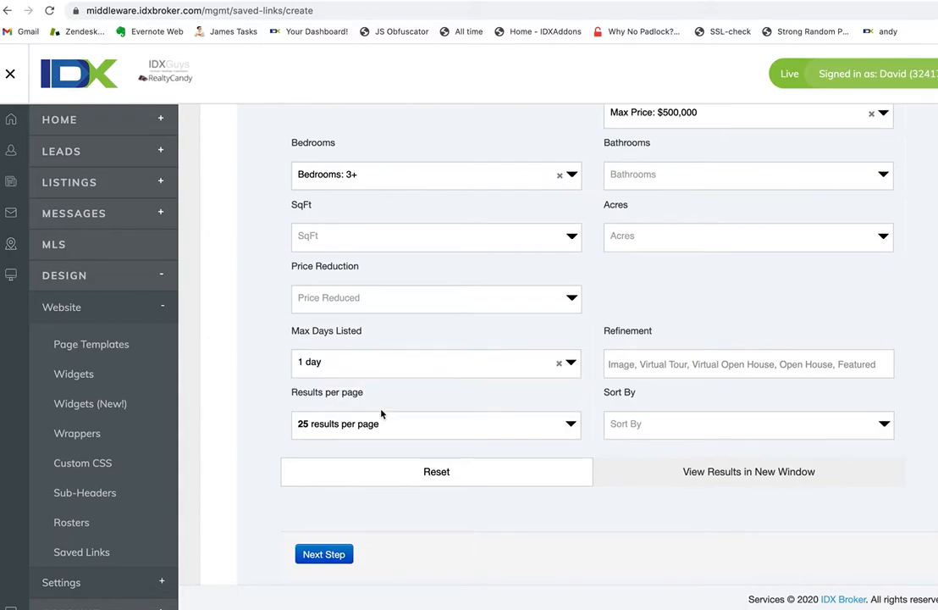
{"action": "mouse_move", "coordinate": [490, 407]}
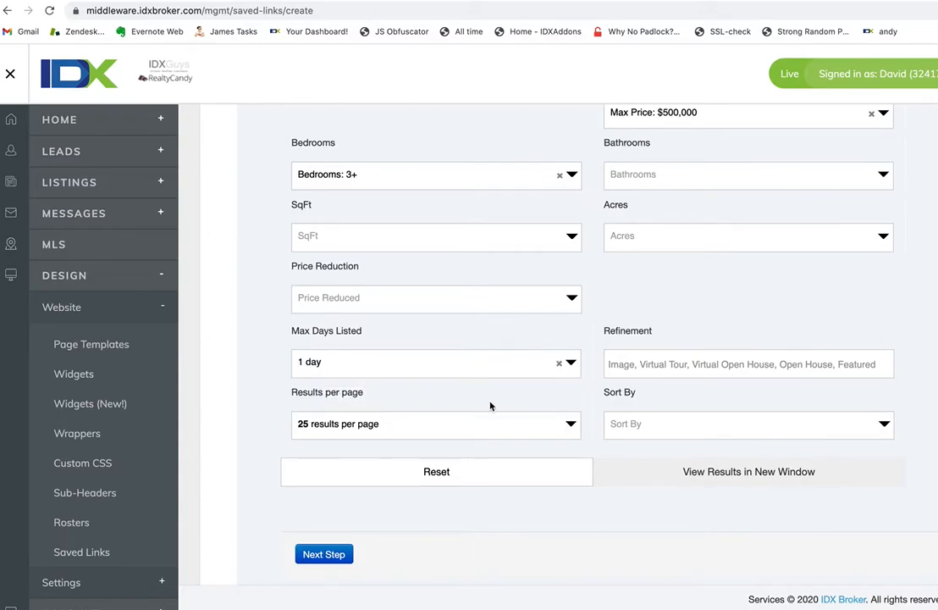
Preview results in a new window and scroll through the 29 Colorado Springs homes
{"action": "left_click", "coordinate": [749, 471]}
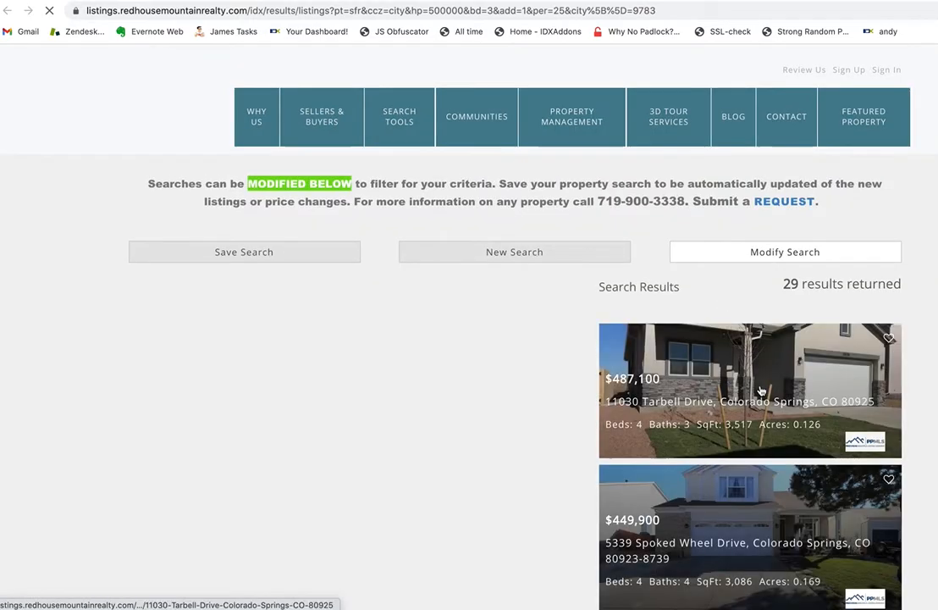
{"action": "scroll", "scroll_direction": "down", "scroll_amount": 3}
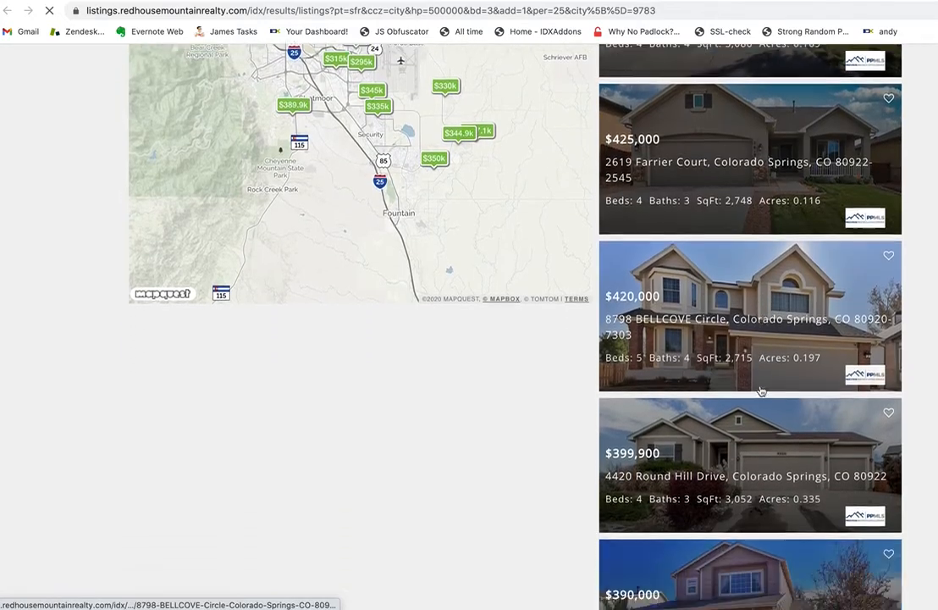
{"action": "scroll", "scroll_direction": "down", "scroll_amount": 3}
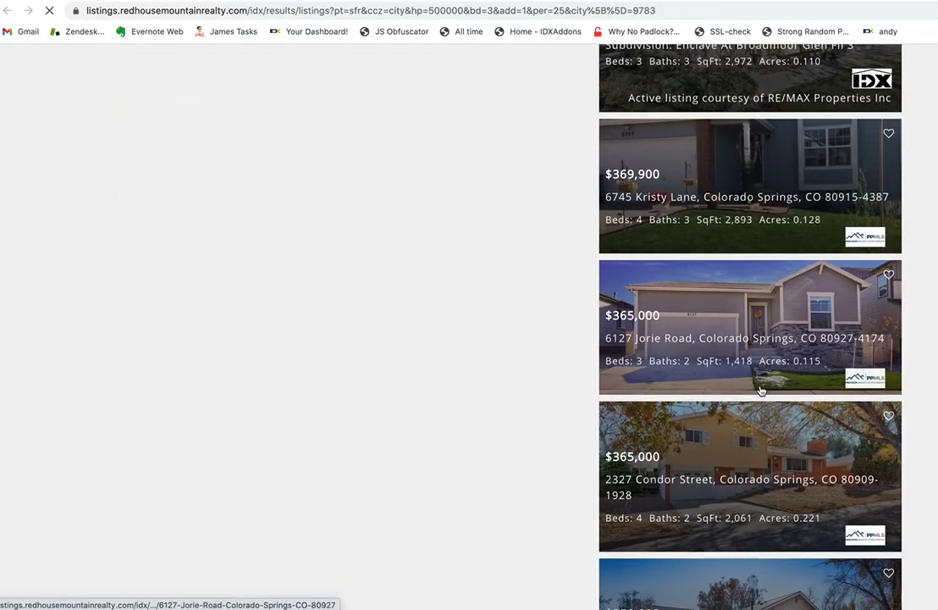
{"action": "scroll", "scroll_direction": "down", "scroll_amount": 3}
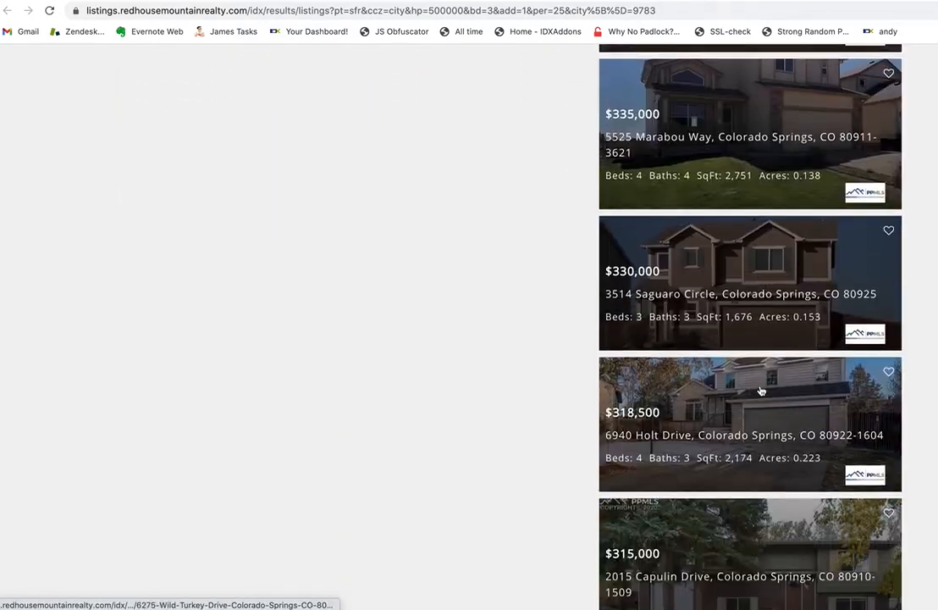
{"action": "scroll", "scroll_direction": "down", "scroll_amount": 3}
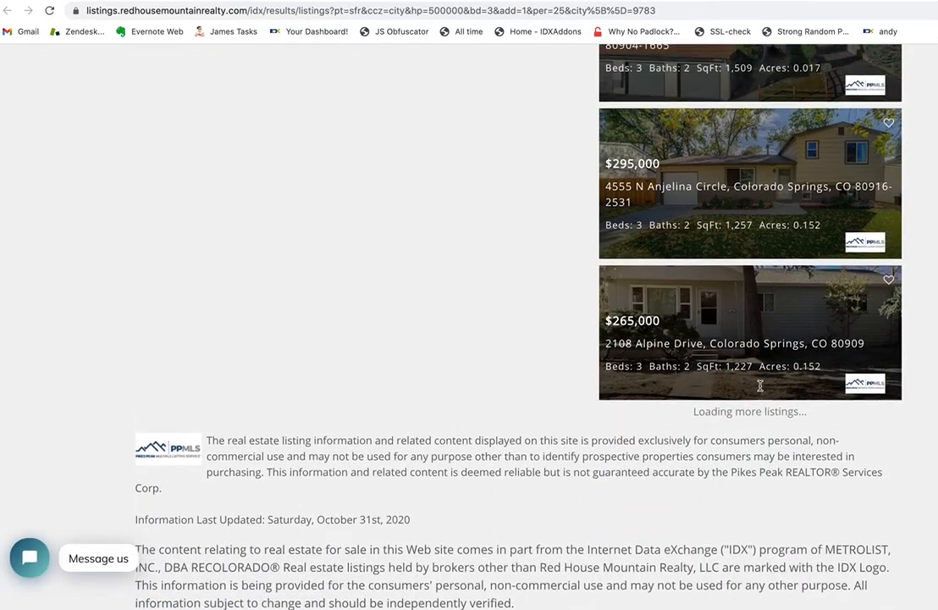
{"action": "scroll", "scroll_direction": "up", "scroll_amount": 3}
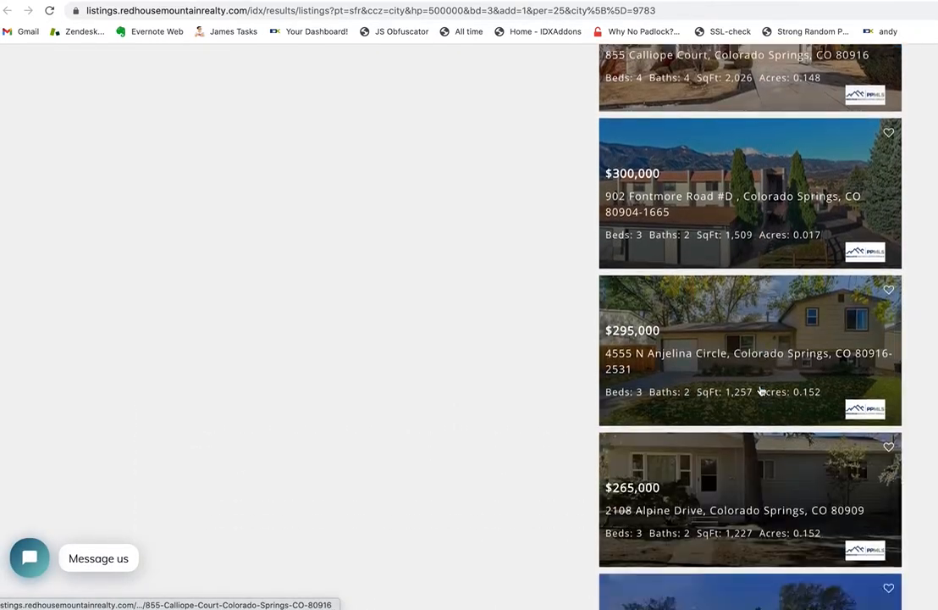
{"action": "scroll", "scroll_direction": "down", "scroll_amount": 3}
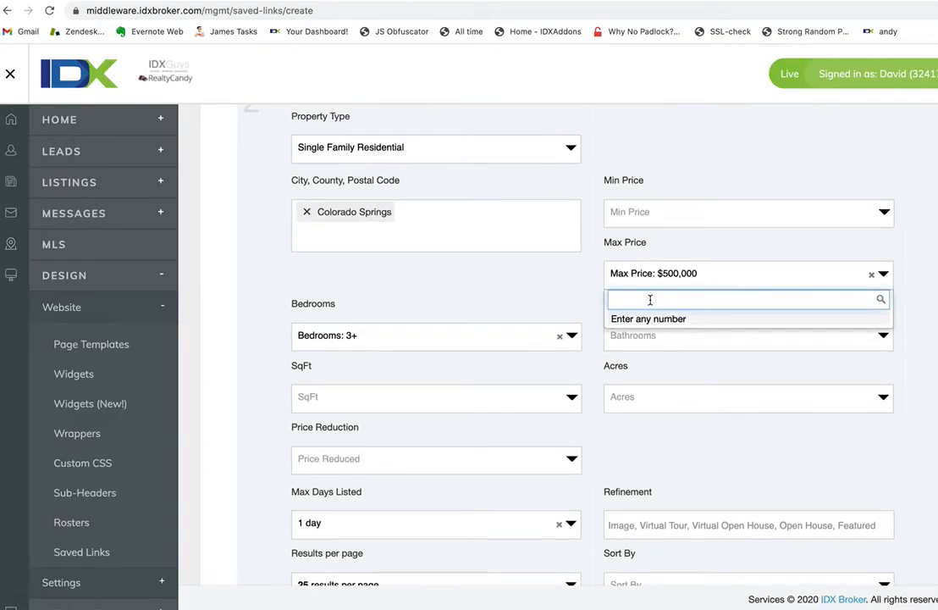
Change max price to 300000 and enter page title 'Shared Homes under $300 Colorado Springs'
{"action": "type", "text": "300000"}
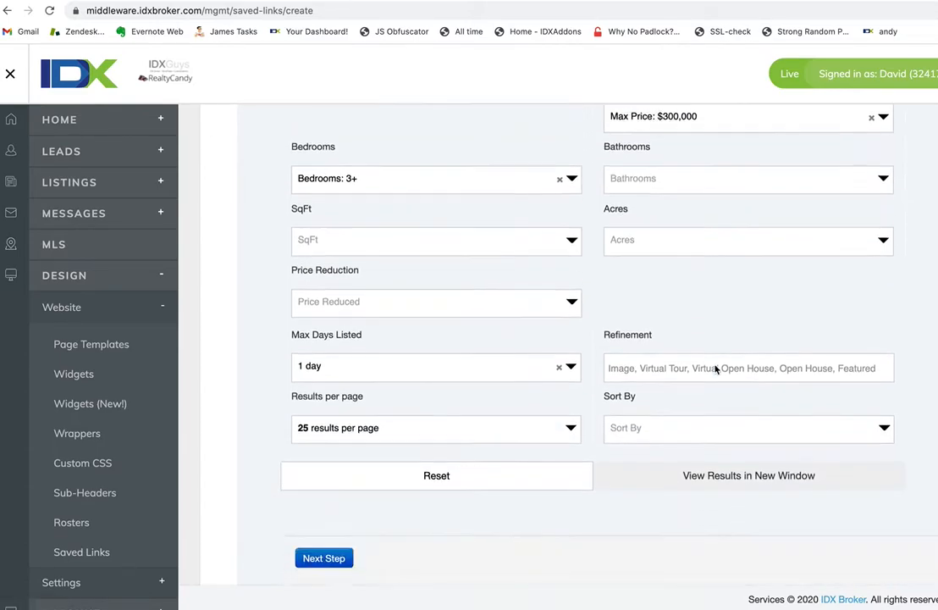
{"action": "left_click", "coordinate": [324, 557]}
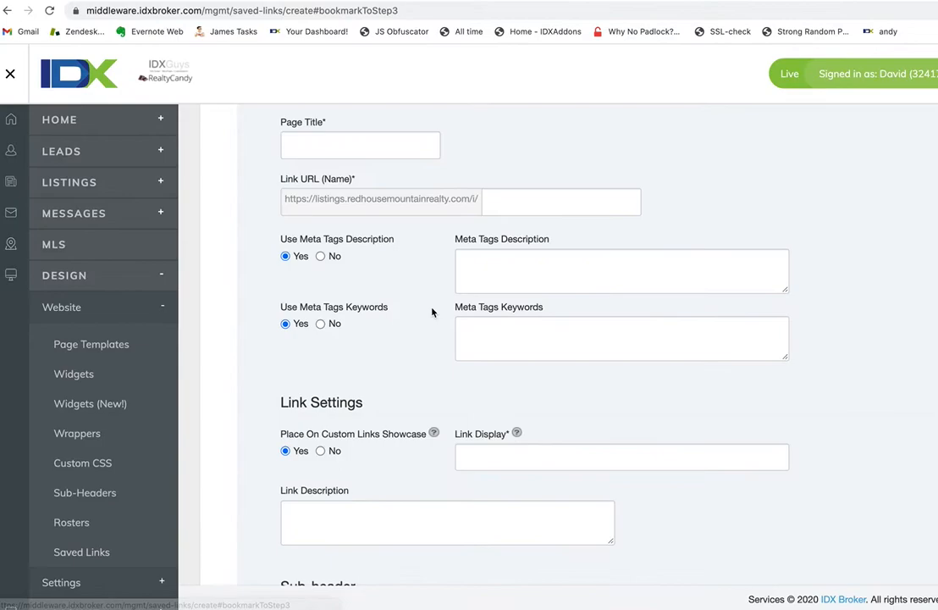
{"action": "left_click", "coordinate": [360, 144]}
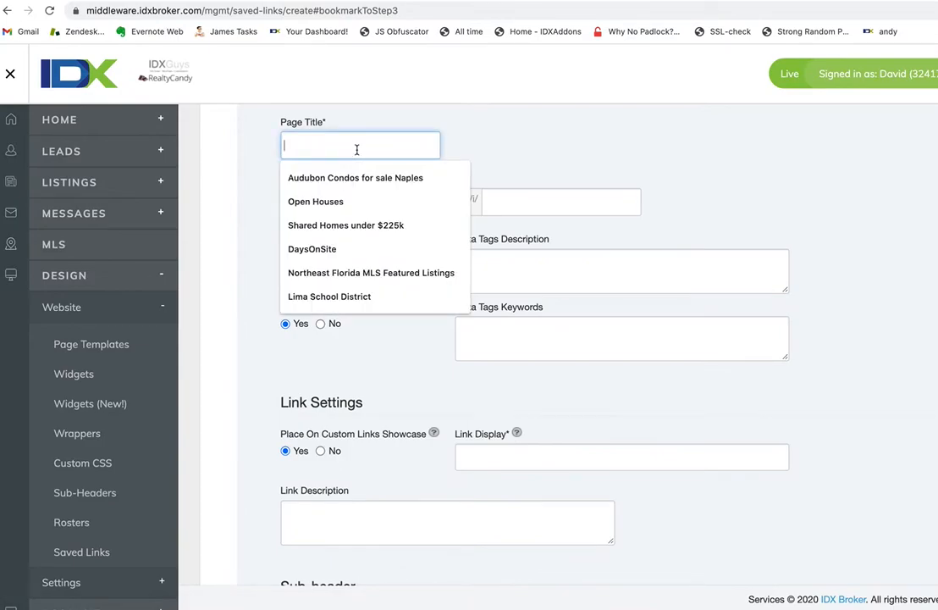
{"action": "type", "text": "Shared H"}
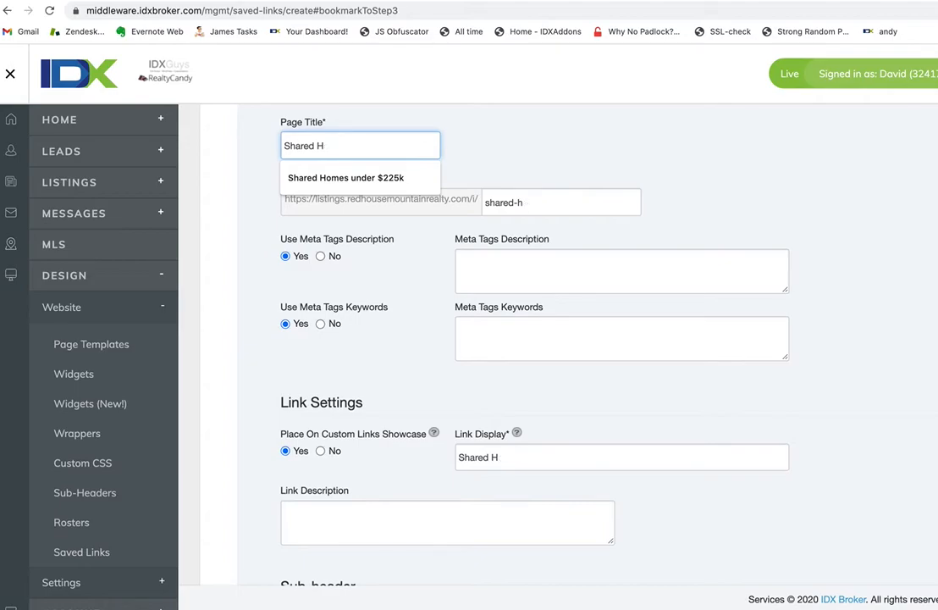
{"action": "key", "text": "Backspace"}
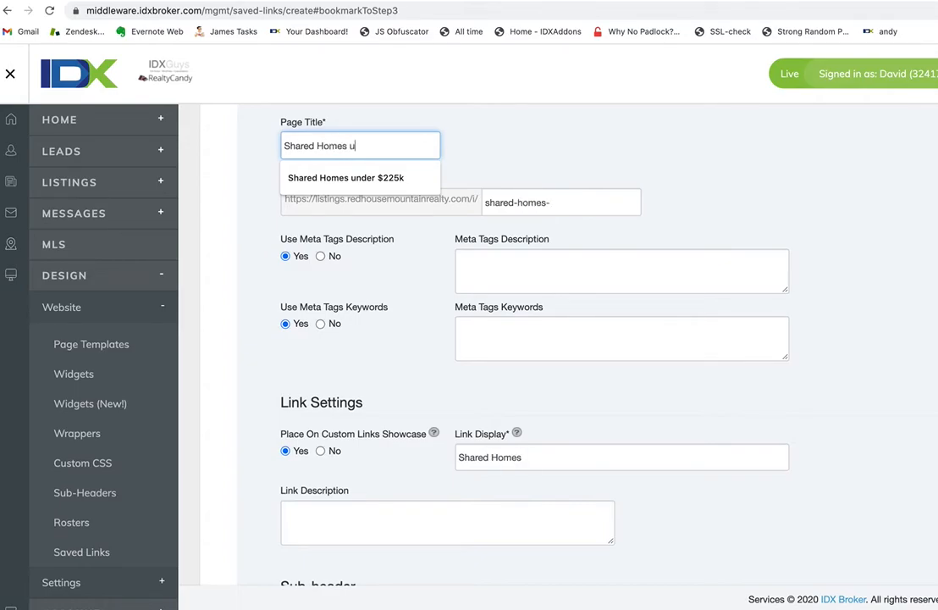
{"action": "type", "text": "nder $"}
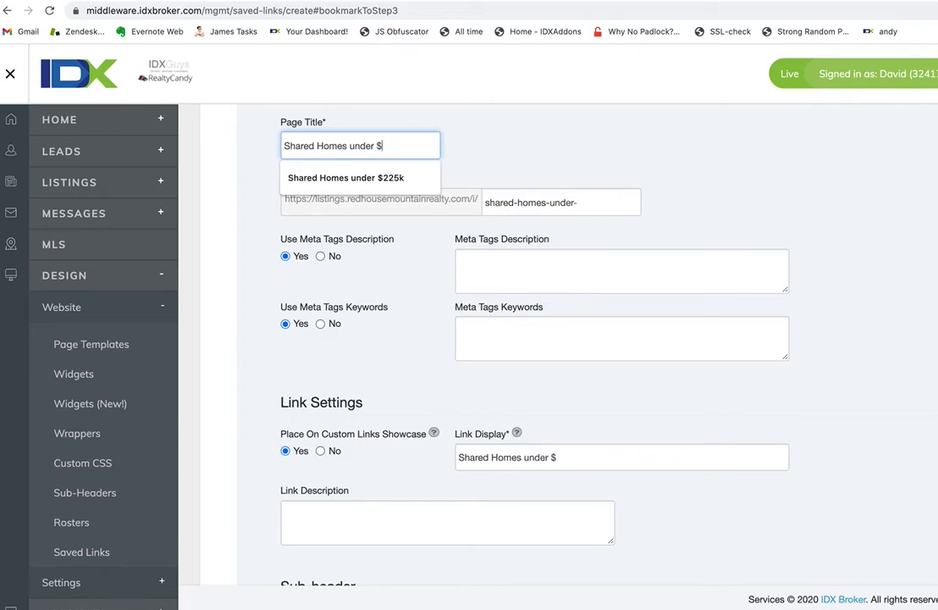
{"action": "type", "text": "300"}
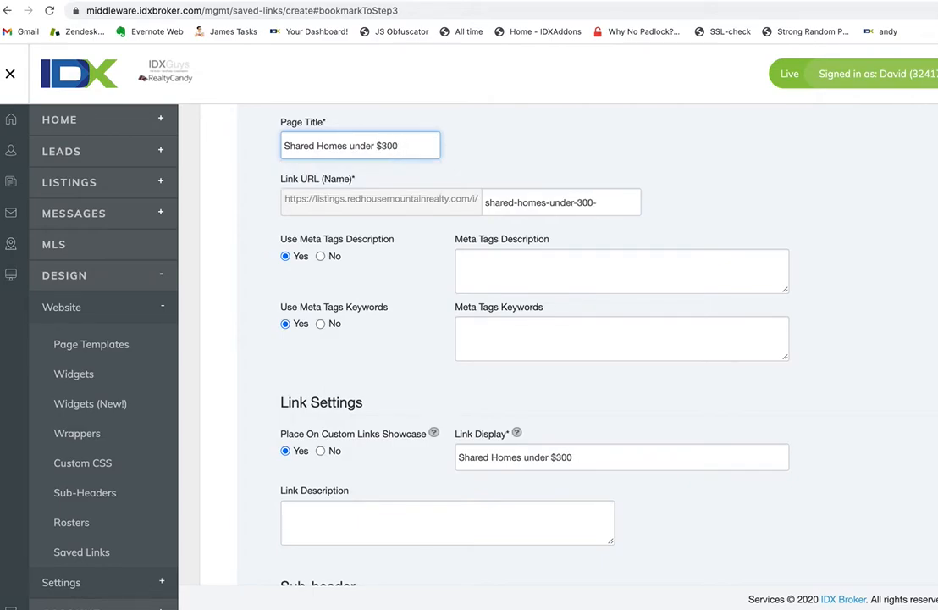
{"action": "type", "text": "Colorado Springs"}
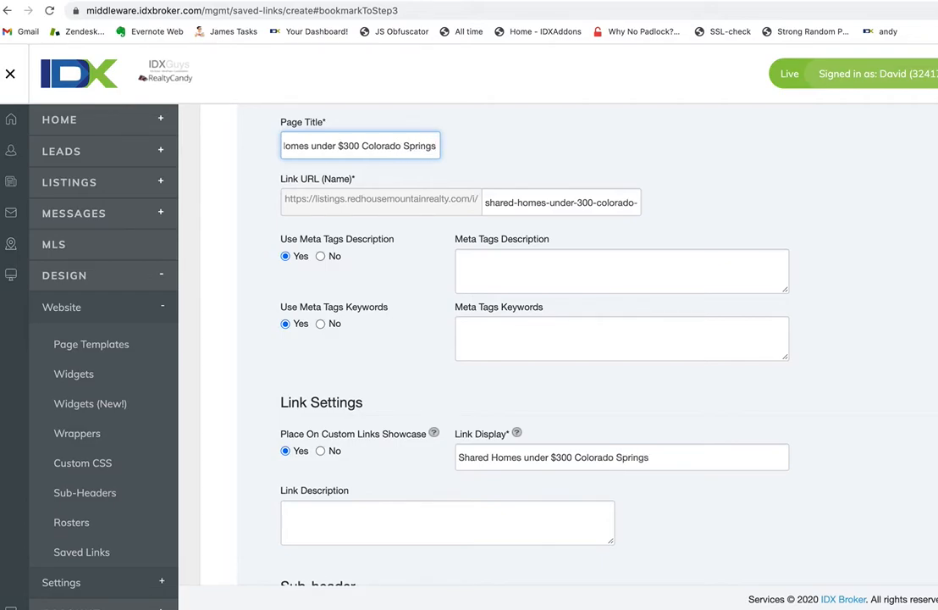
{"action": "scroll", "scroll_direction": "down", "scroll_amount": 3}
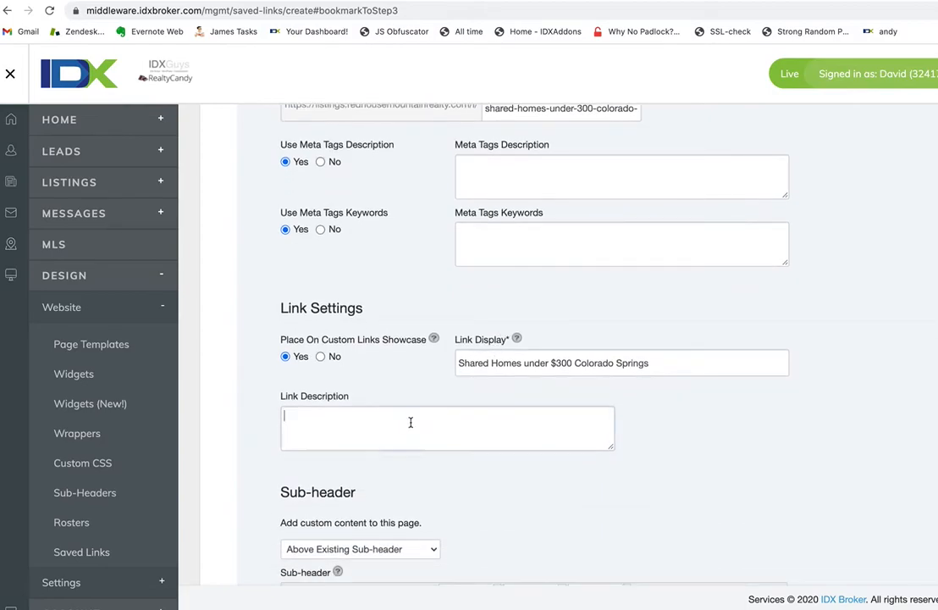
{"action": "type", "text": "This is p"}
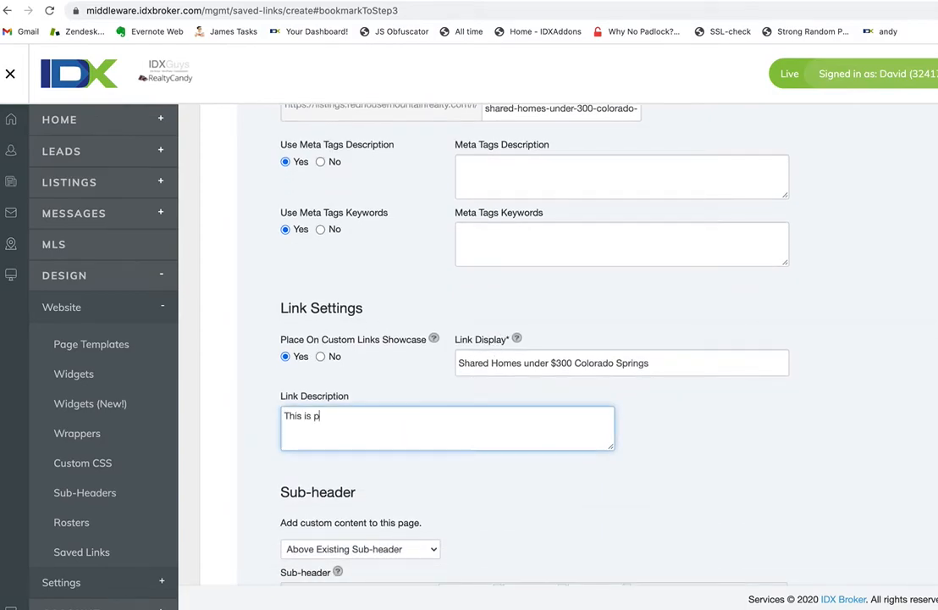
{"action": "type", "text": "e"}
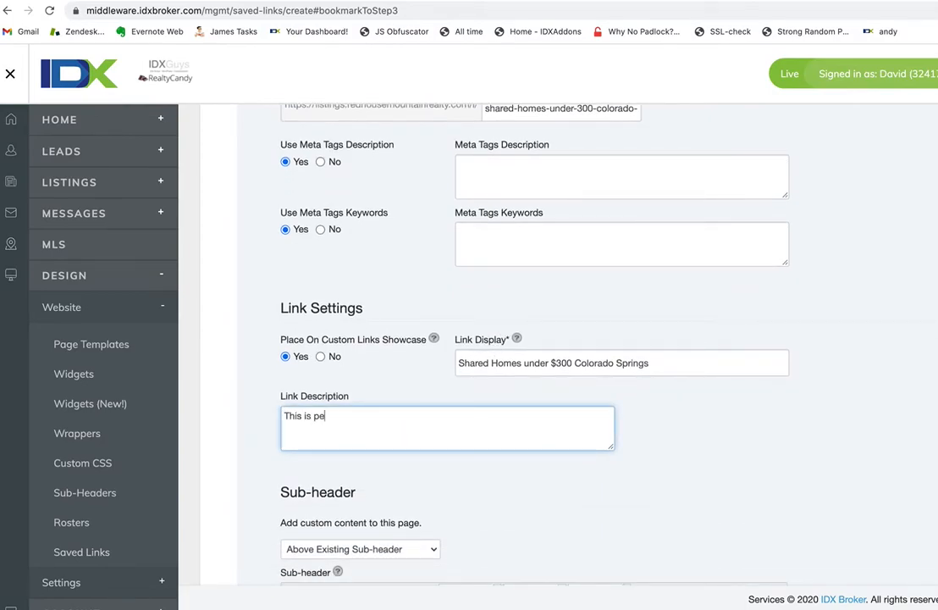
{"action": "type", "text": "rfect for"}
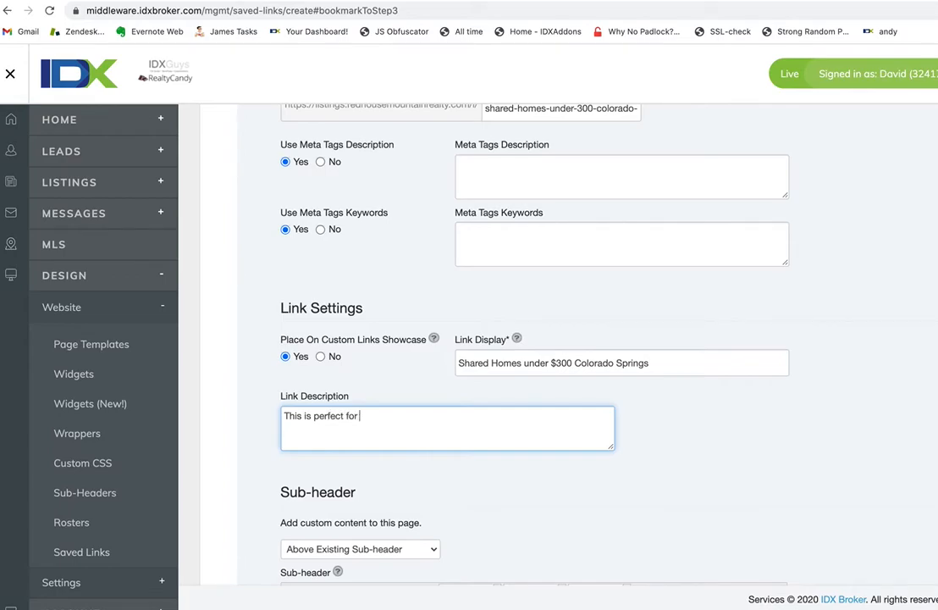
{"action": "type", "text": "new ho"}
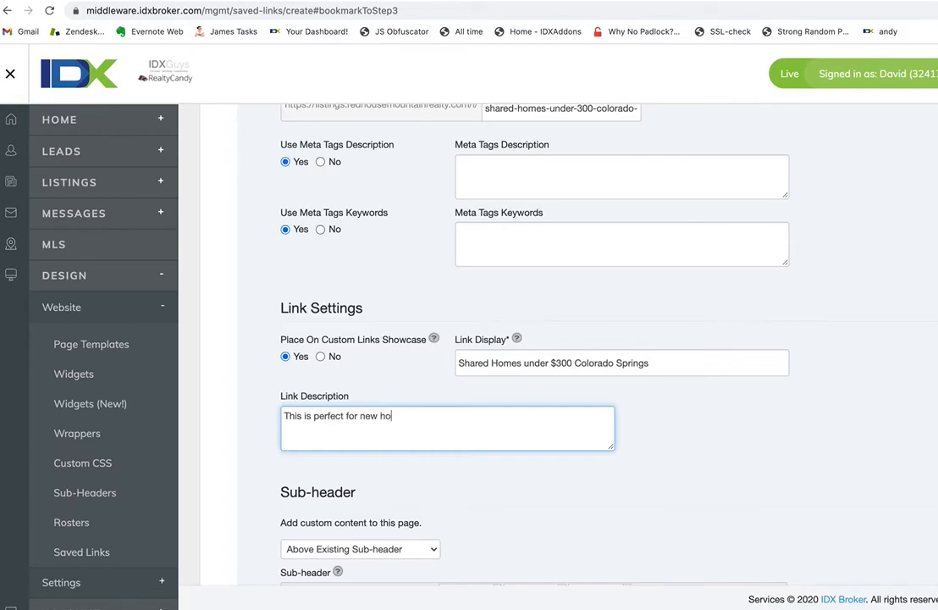
{"action": "key", "text": "ctrl+a"}
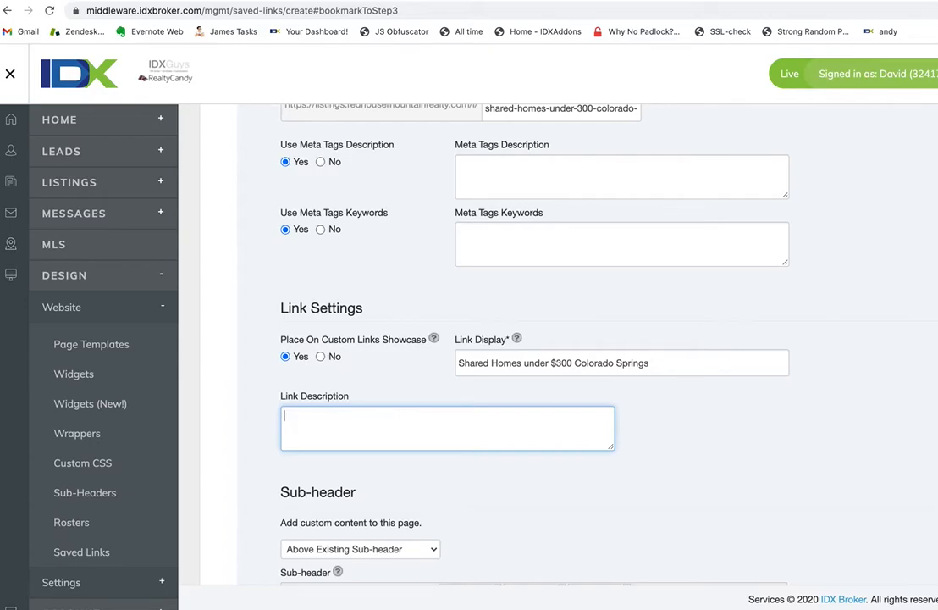
{"action": "scroll", "scroll_direction": "down", "scroll_amount": 3}
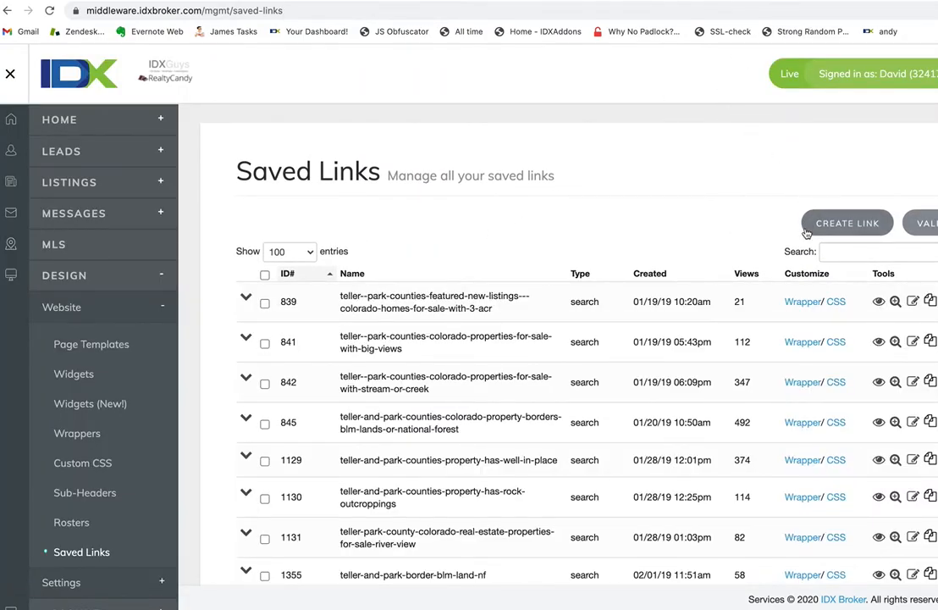
Filter the saved links table with the search term 'share'
{"action": "type", "text": "share"}
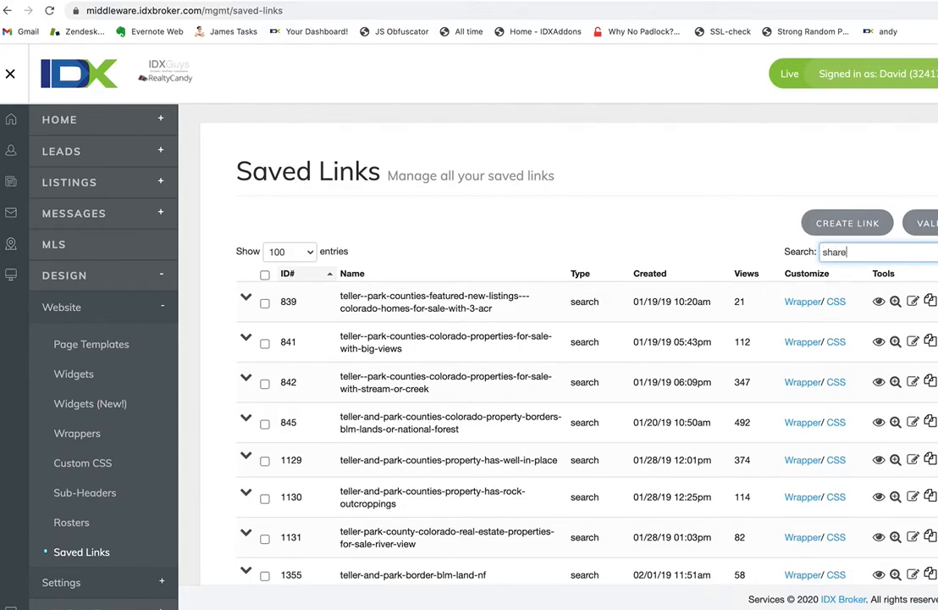
{"action": "type", "text": "share"}
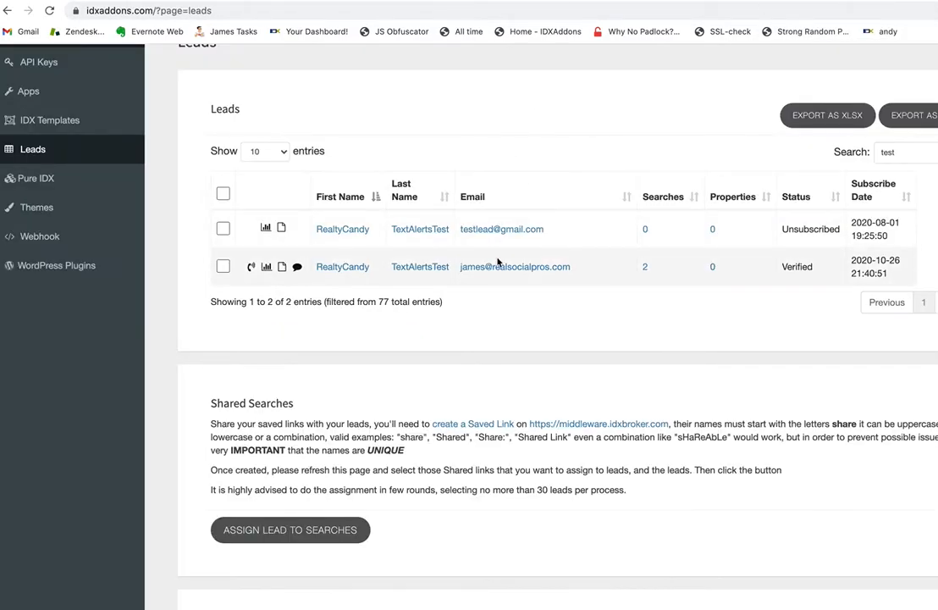
{"action": "mouse_move", "coordinate": [441, 353]}
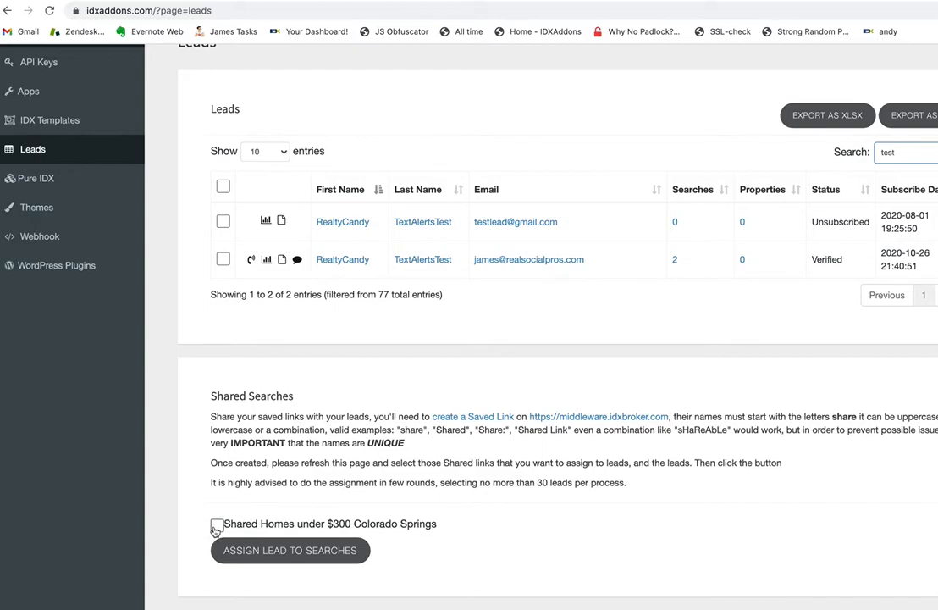
Tick 'Shared Homes under $300 Colorado Springs' and the test leads, then assign
{"action": "left_click", "coordinate": [217, 523]}
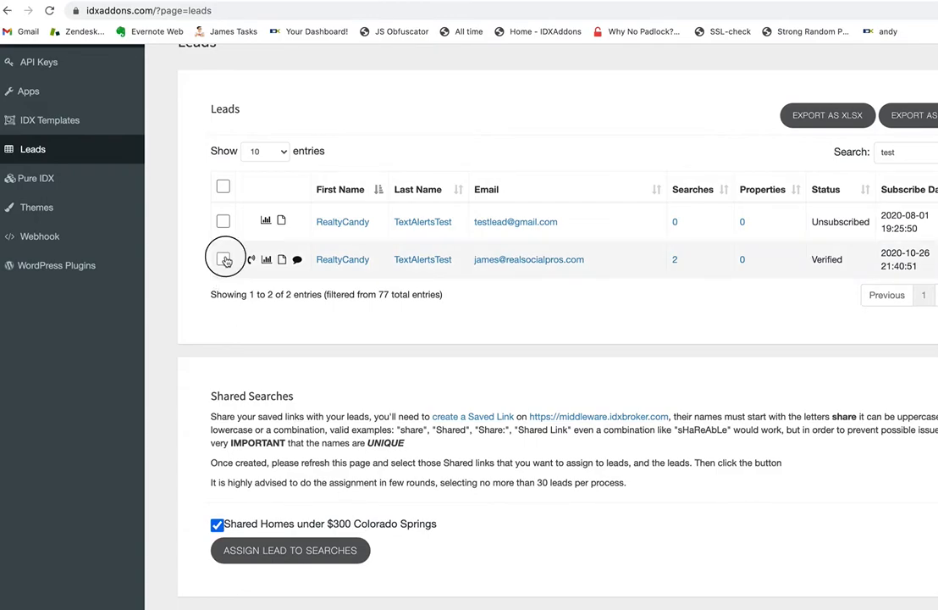
{"action": "left_click", "coordinate": [222, 259]}
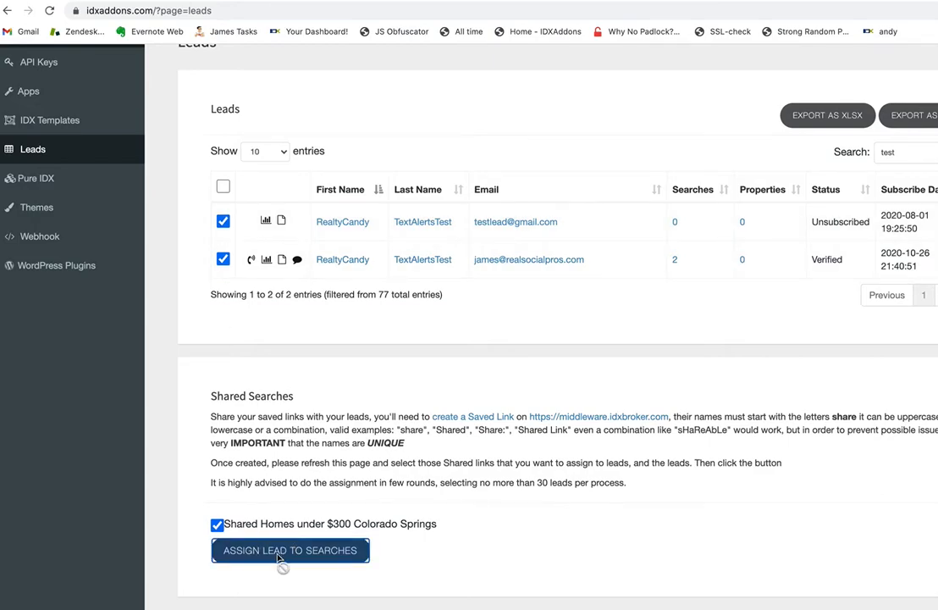
{"action": "left_click", "coordinate": [290, 550]}
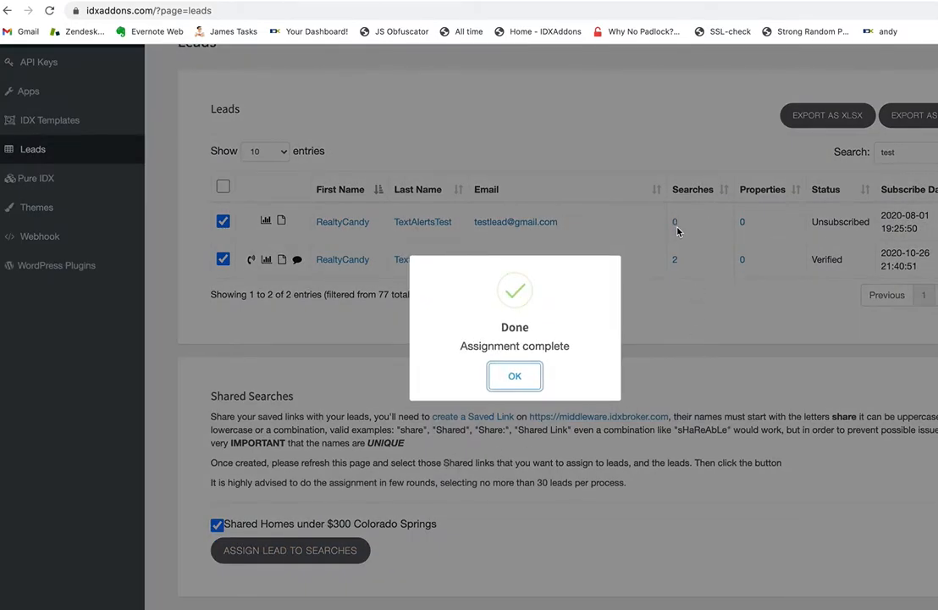
Dismiss the 'Assignment complete' confirmation dialog
{"action": "left_click", "coordinate": [514, 377]}
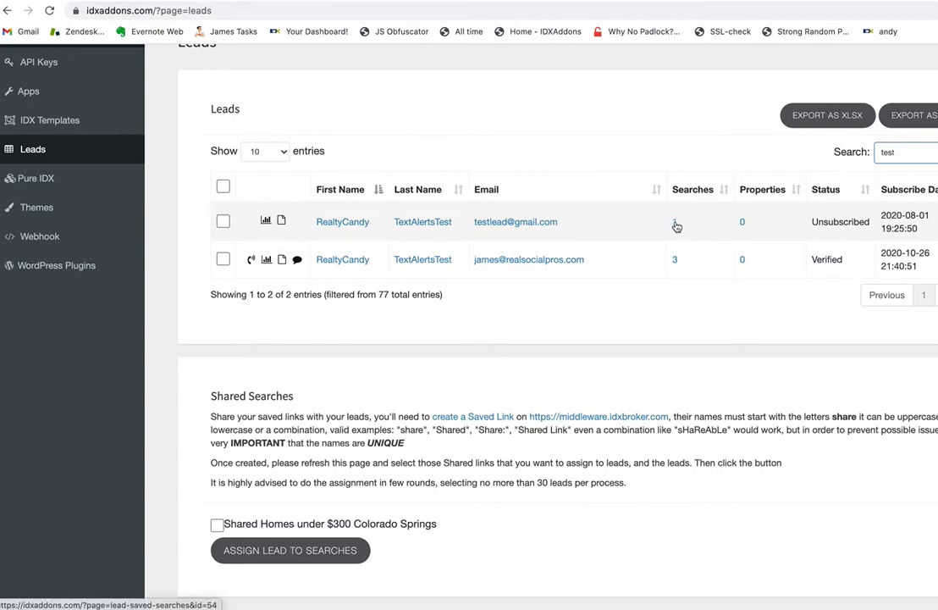
Scroll down the Leads page to the Text Alerts section
{"action": "scroll", "scroll_direction": "down", "scroll_amount": 3}
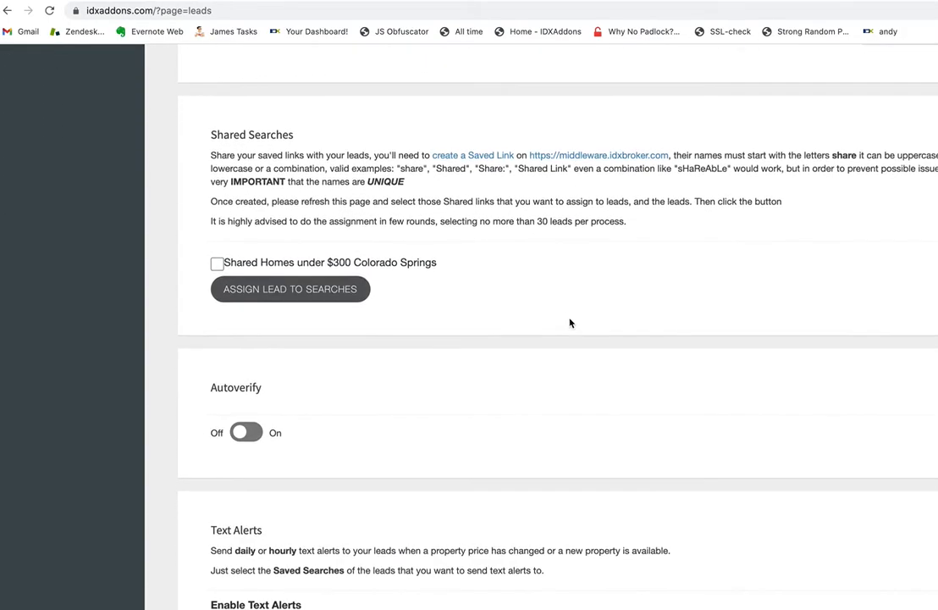
{"action": "scroll", "scroll_direction": "down", "scroll_amount": 3}
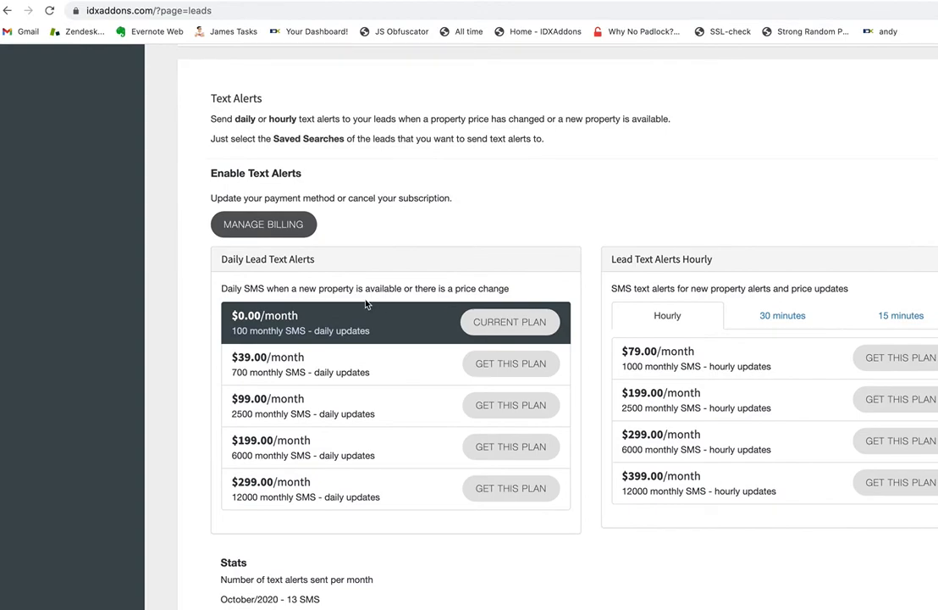
{"action": "scroll", "scroll_direction": "down", "scroll_amount": 3}
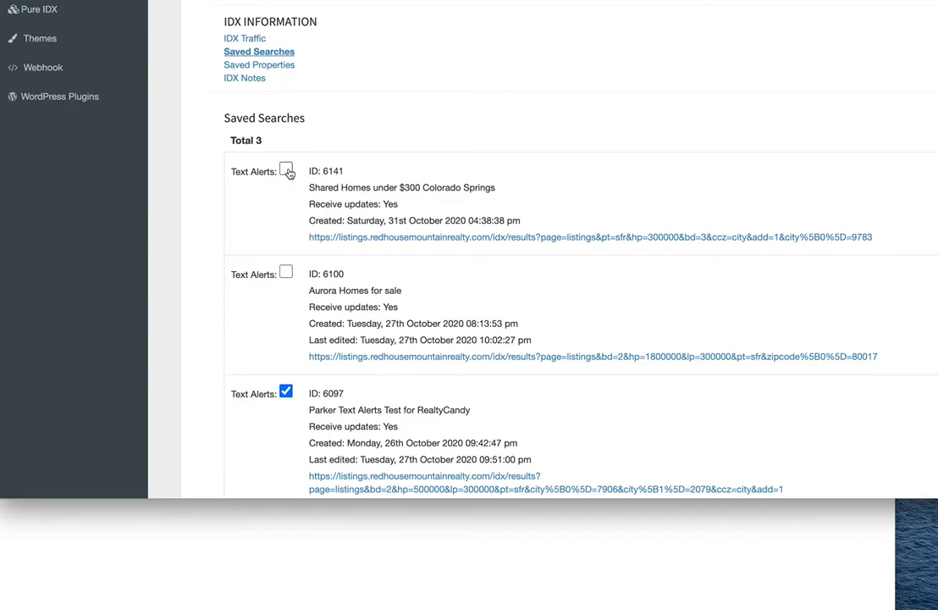
Enable text alerts for saved search ID 6141, Shared Homes under $300 Colorado Springs
{"action": "left_click", "coordinate": [286, 170]}
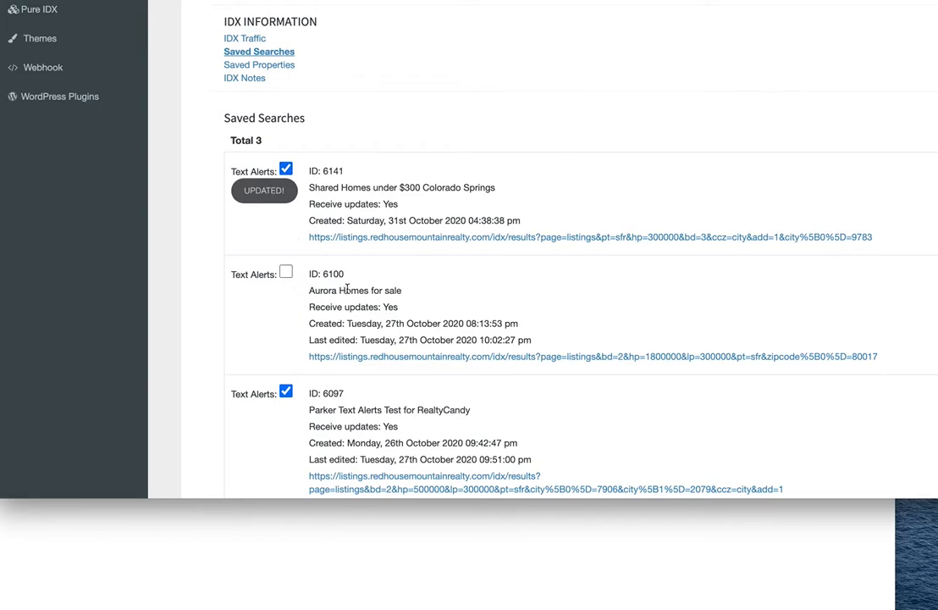
{"action": "scroll", "scroll_direction": "down", "scroll_amount": 3}
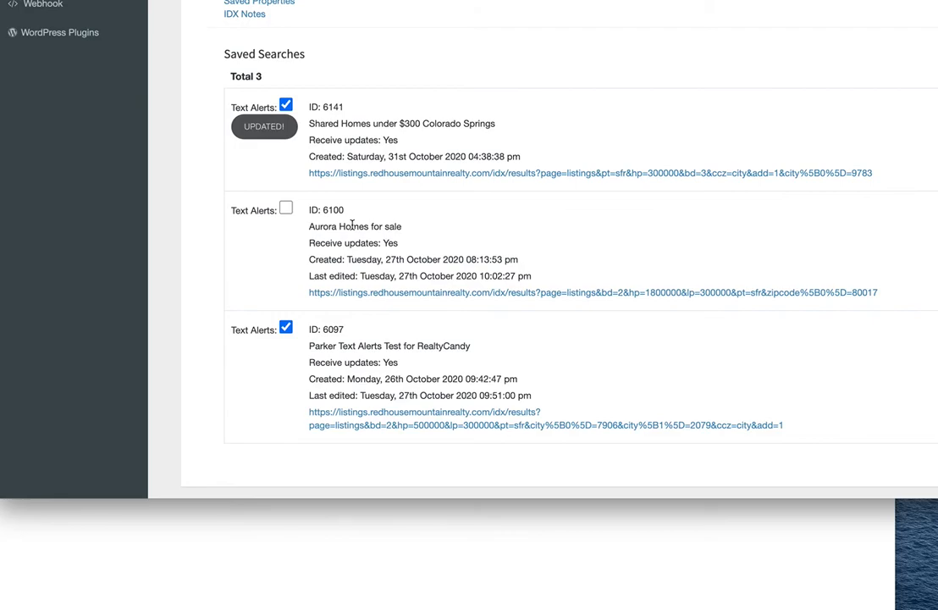
{"action": "mouse_move", "coordinate": [280, 157]}
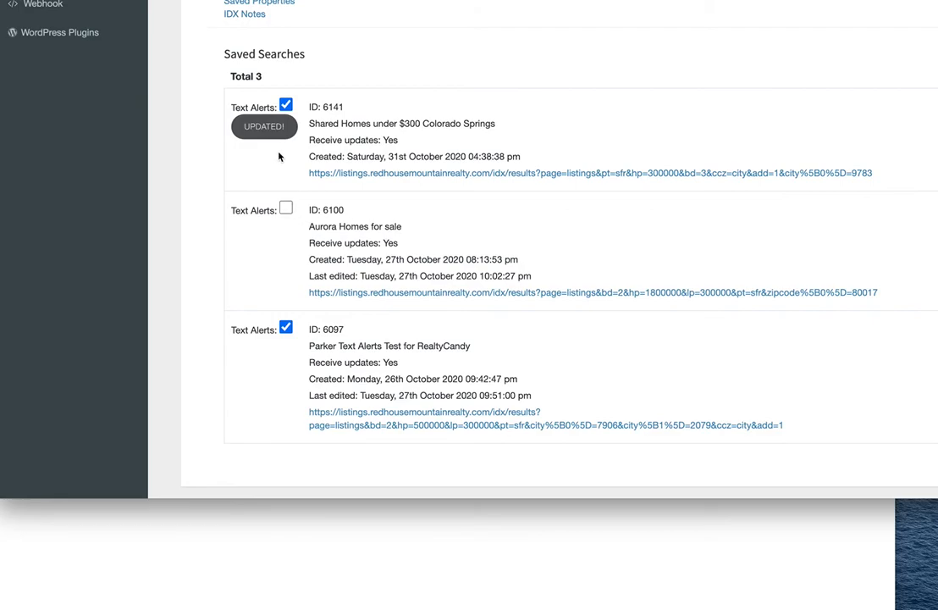
{"action": "mouse_move", "coordinate": [411, 173]}
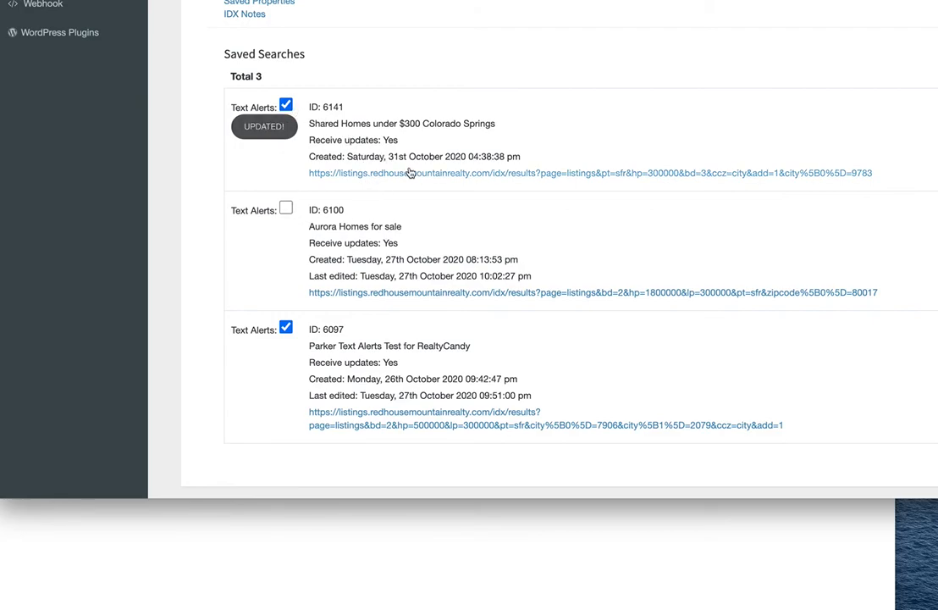
{"action": "mouse_move", "coordinate": [411, 173]}
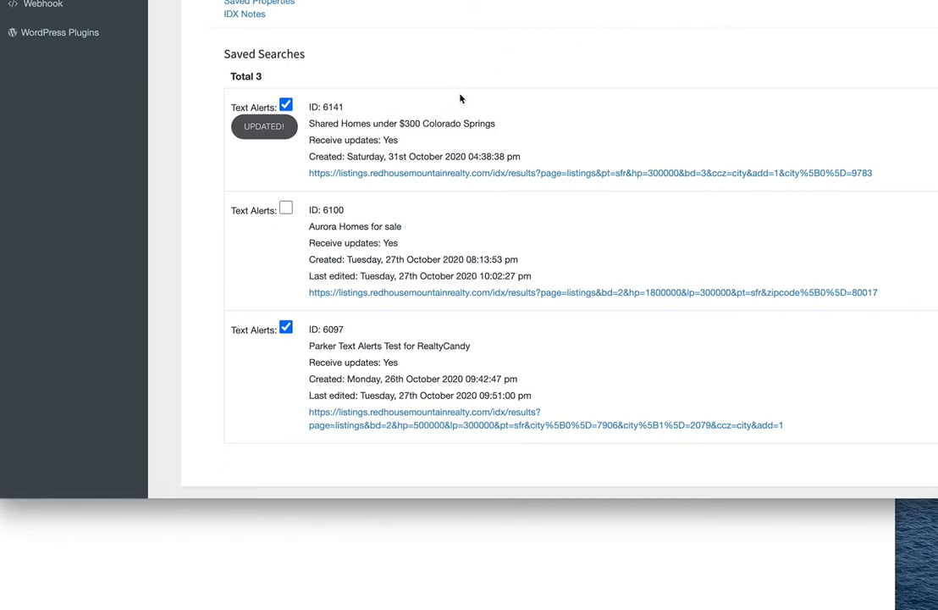
{"action": "mouse_move", "coordinate": [511, 104]}
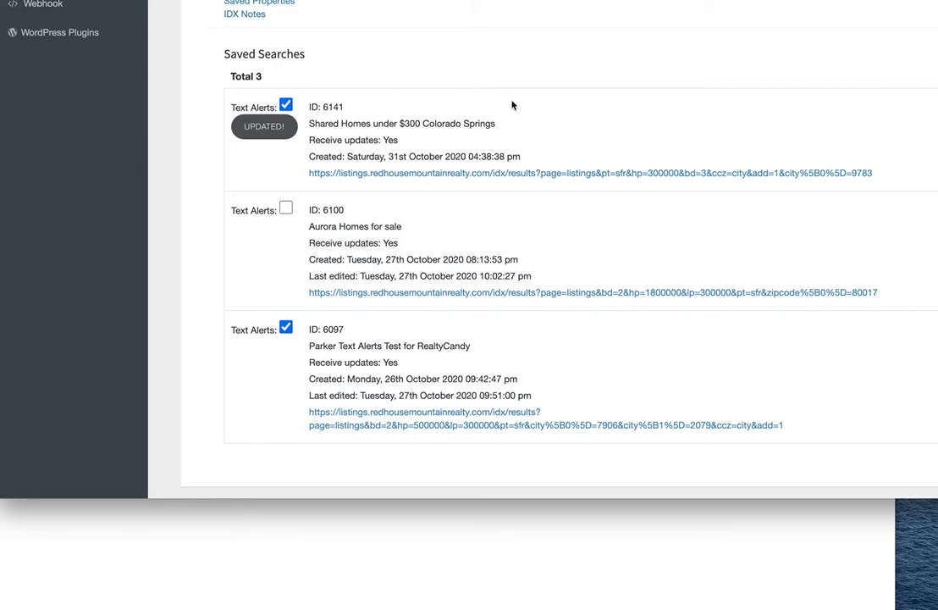
{"action": "mouse_move", "coordinate": [502, 130]}
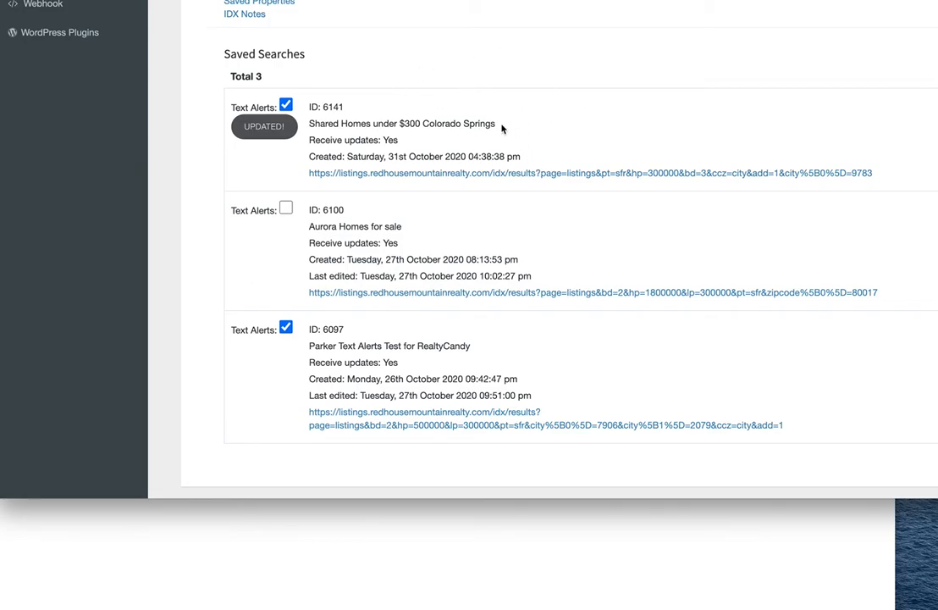
{"action": "mouse_move", "coordinate": [401, 138]}
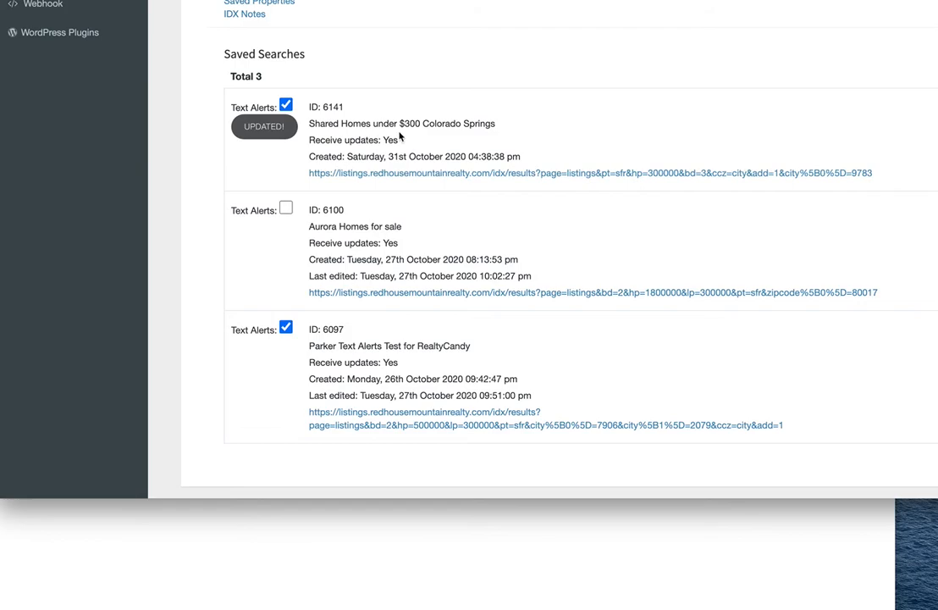
{"action": "mouse_move", "coordinate": [456, 124]}
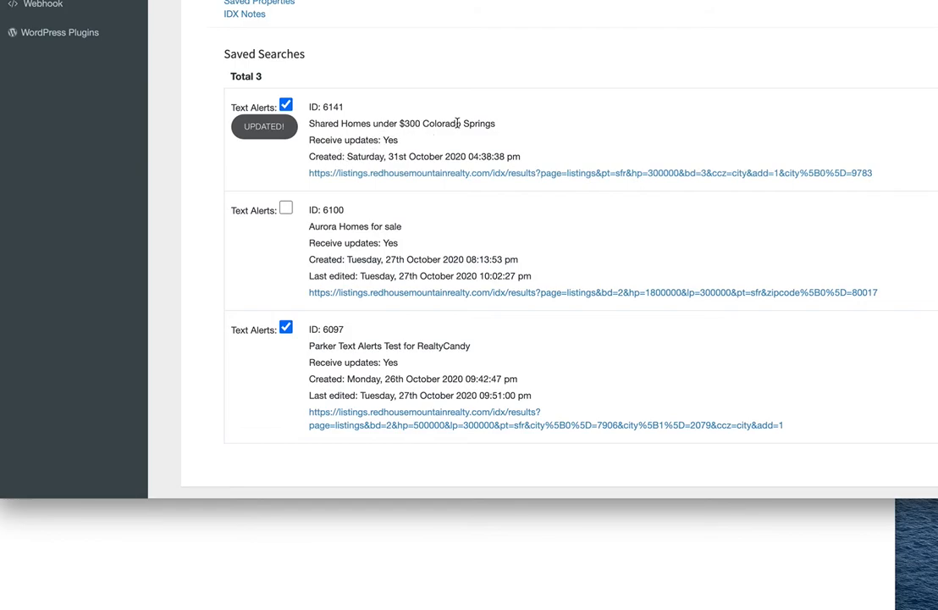
{"action": "mouse_move", "coordinate": [362, 358]}
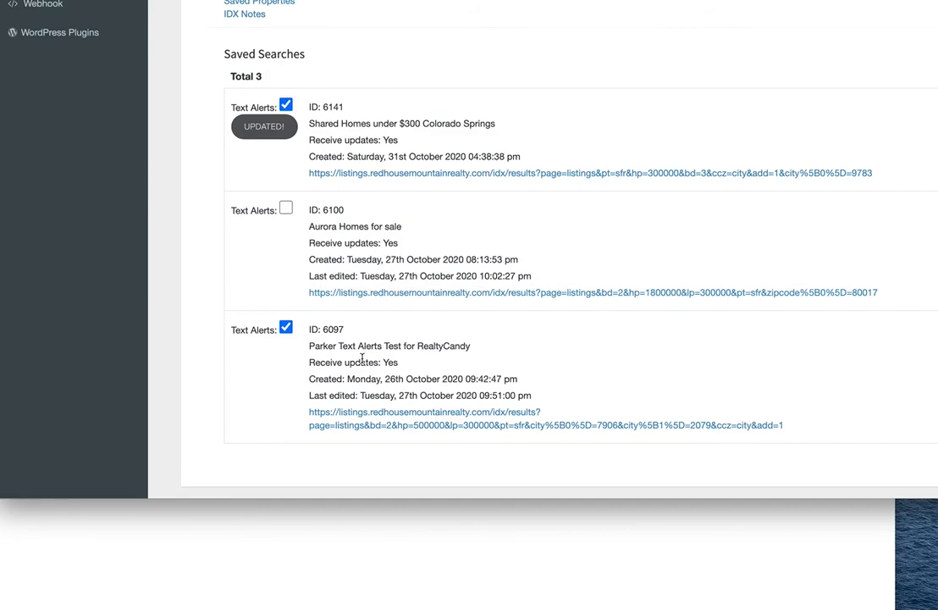
{"action": "mouse_move", "coordinate": [483, 127]}
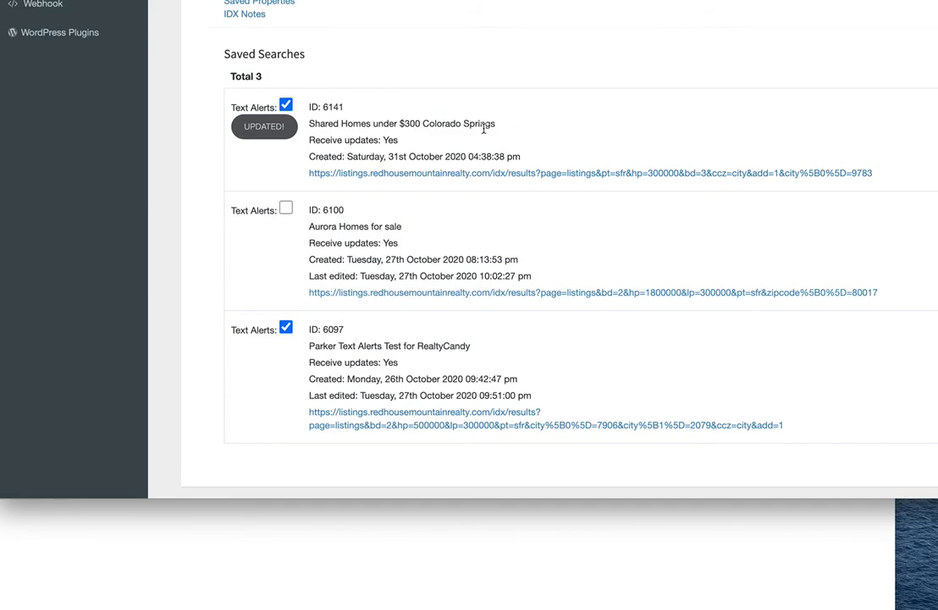
{"action": "mouse_move", "coordinate": [559, 227]}
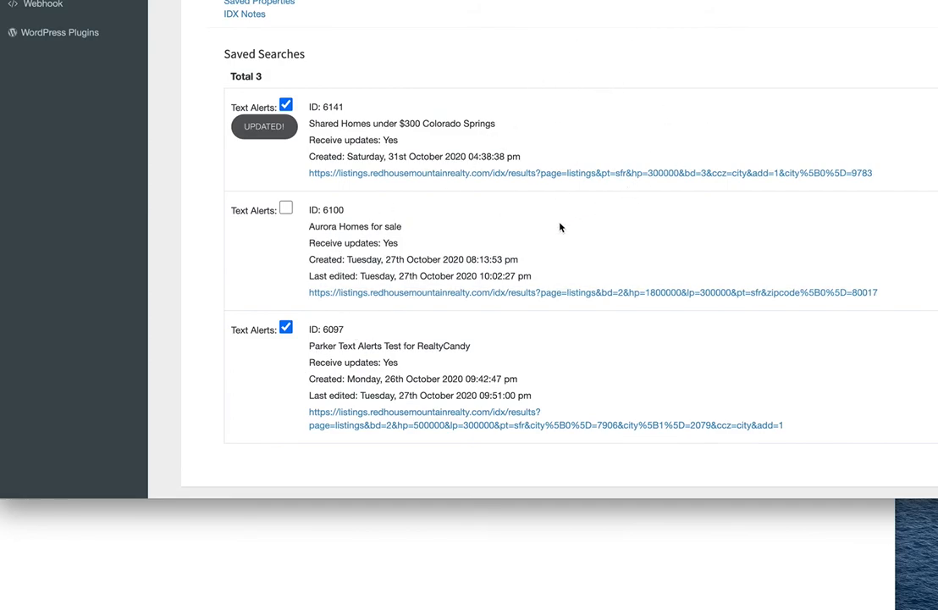